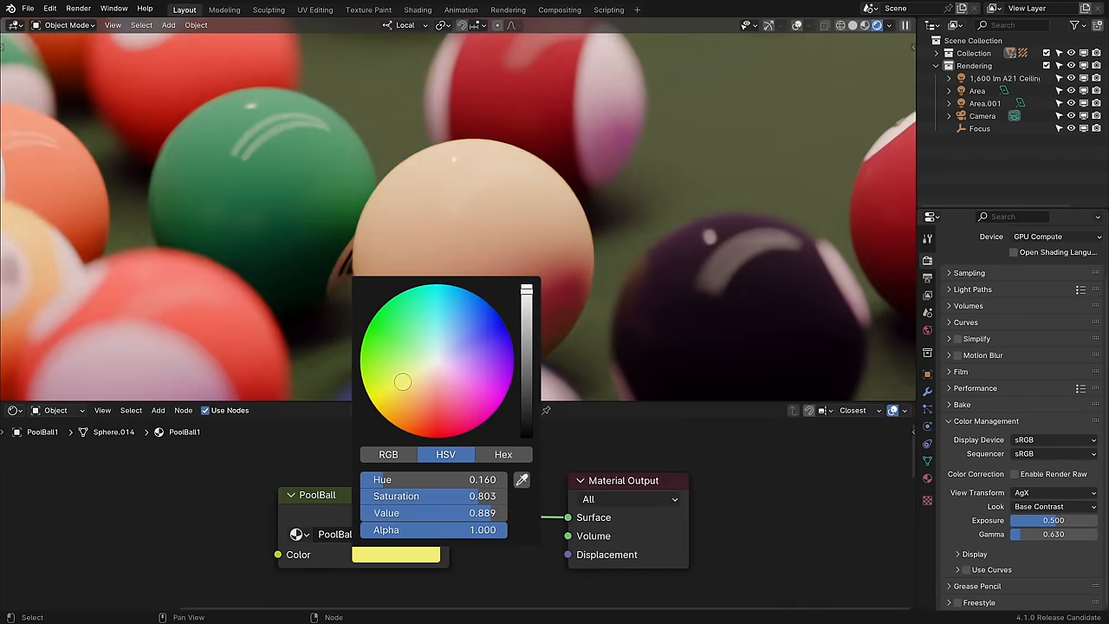
- Show the flower-in-vase render with its AgX color management settings in the sidebar
left_click(558, 9)
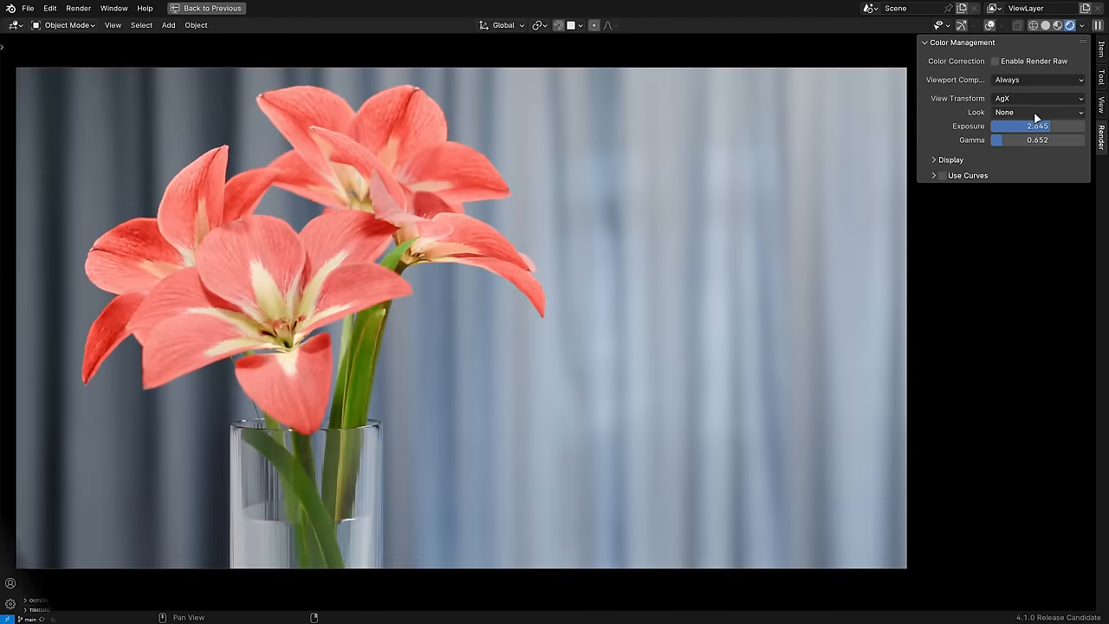
- Enable Render Raw with the Basic Boost look and nudge Contrast slightly below zero
left_click(995, 61)
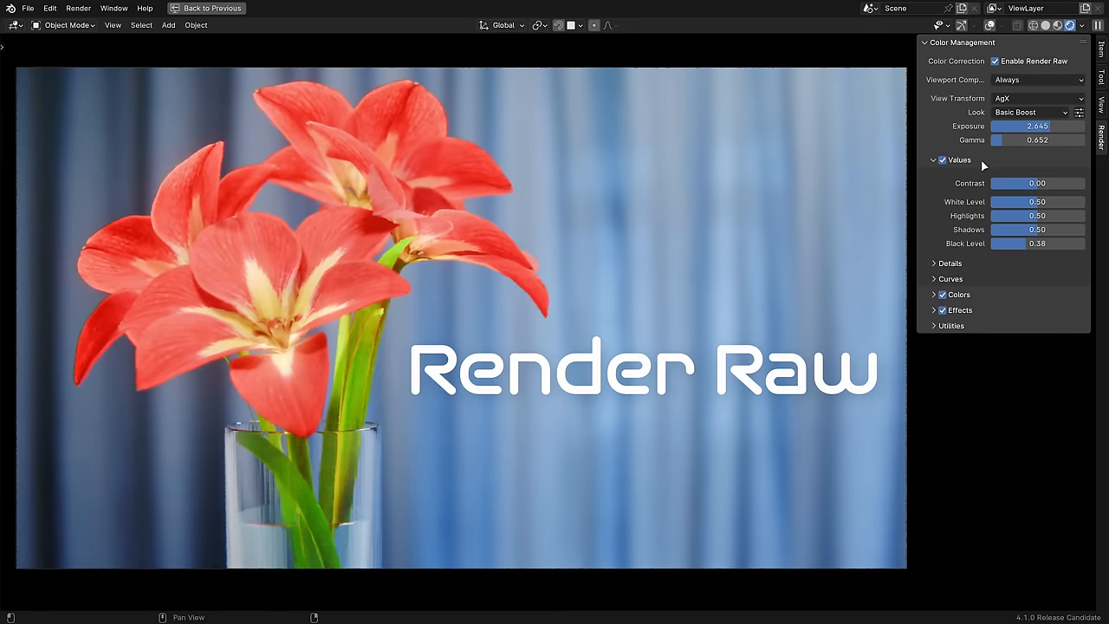
left_click_drag(1040, 184, 1031, 184)
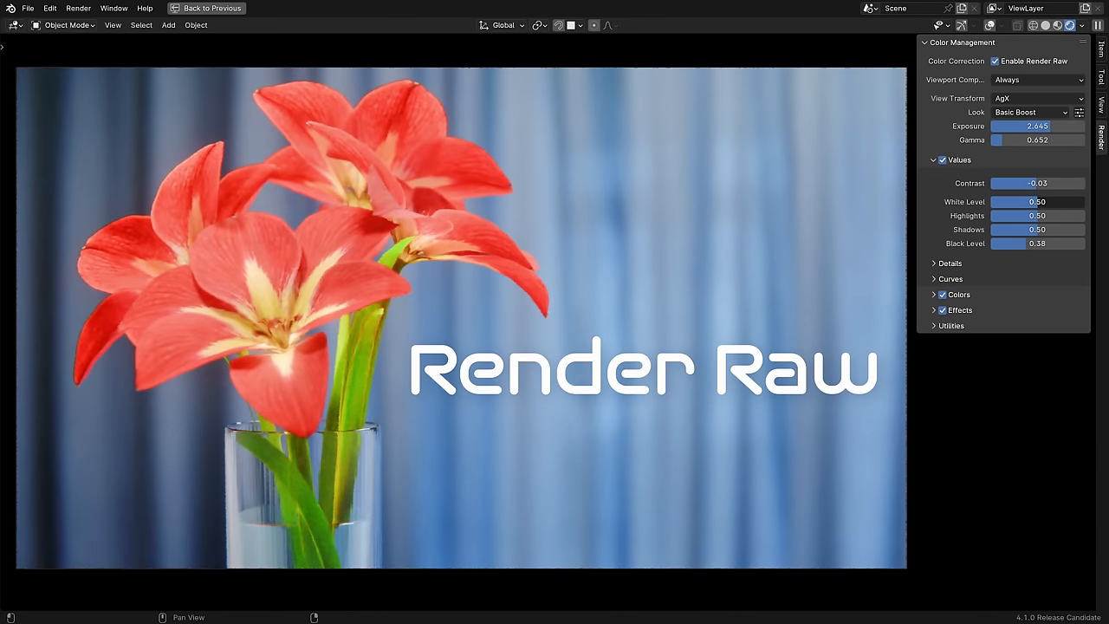
left_click(950, 263)
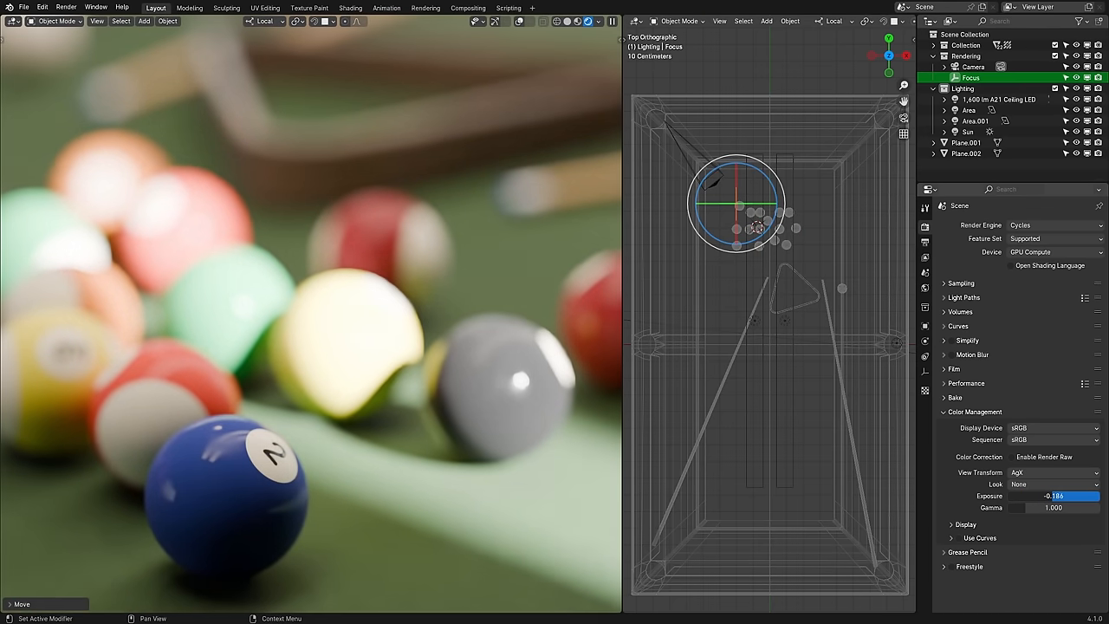
- Move the Focus empty onto the racked balls and darken the render's exposure
left_click_drag(1071, 495, 1027, 496)
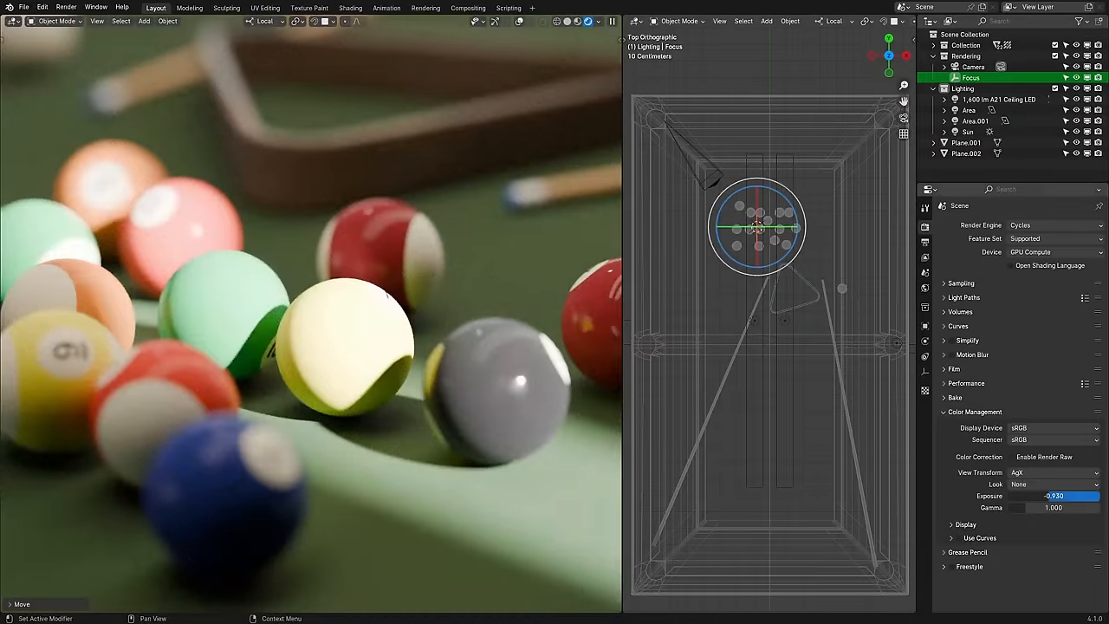
left_click_drag(1071, 496, 1019, 496)
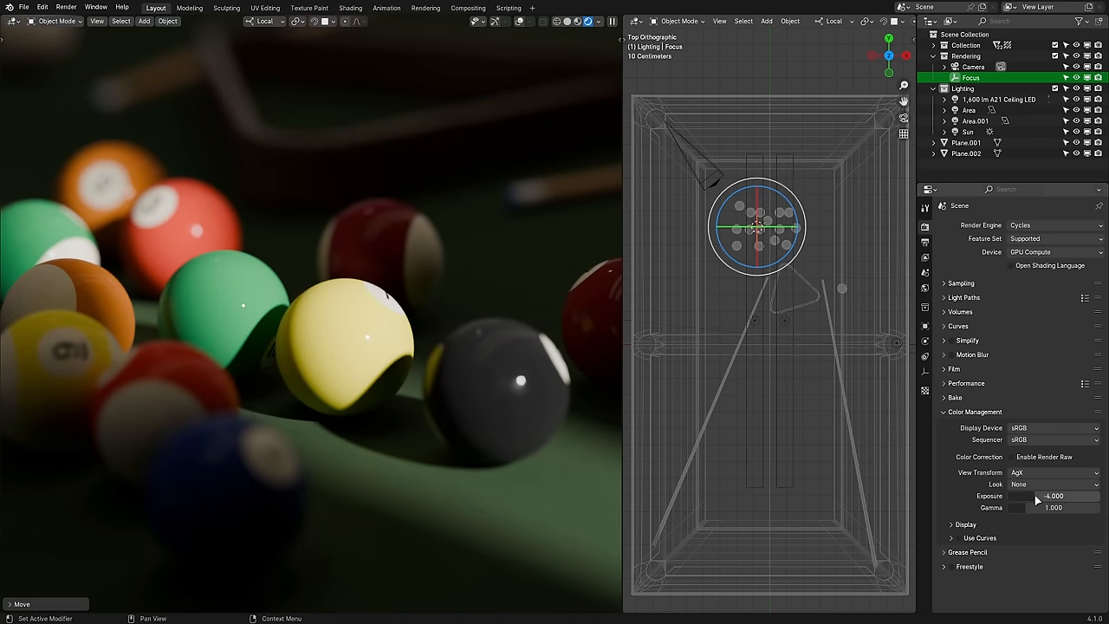
- Set the billiard render's Look to Punchy in Color Management
left_click(1053, 484)
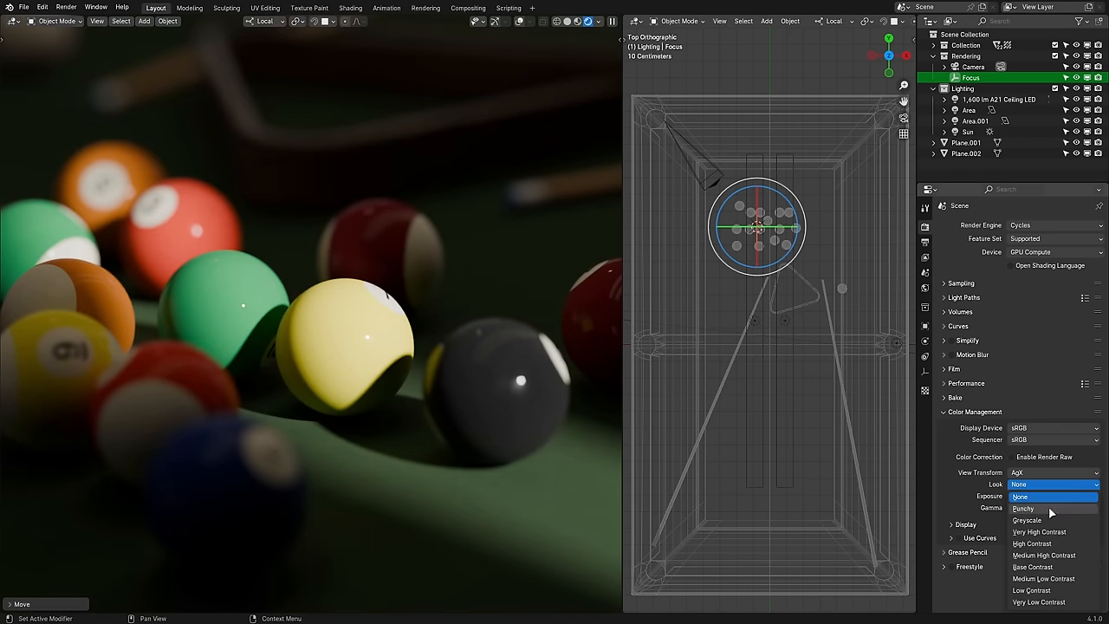
left_click(1023, 509)
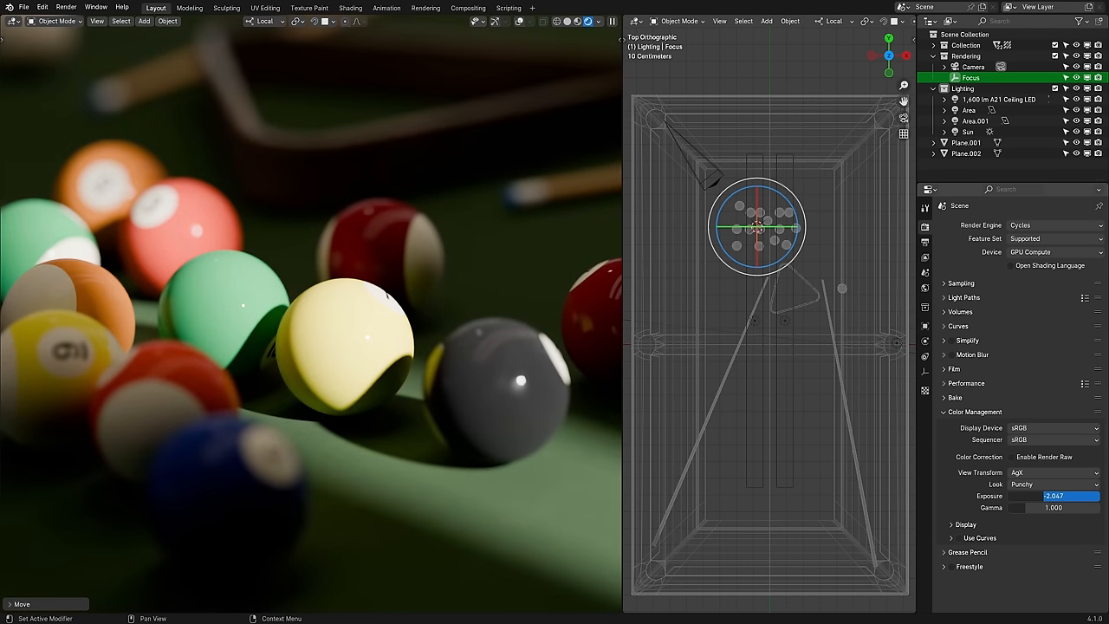
left_click(1054, 483)
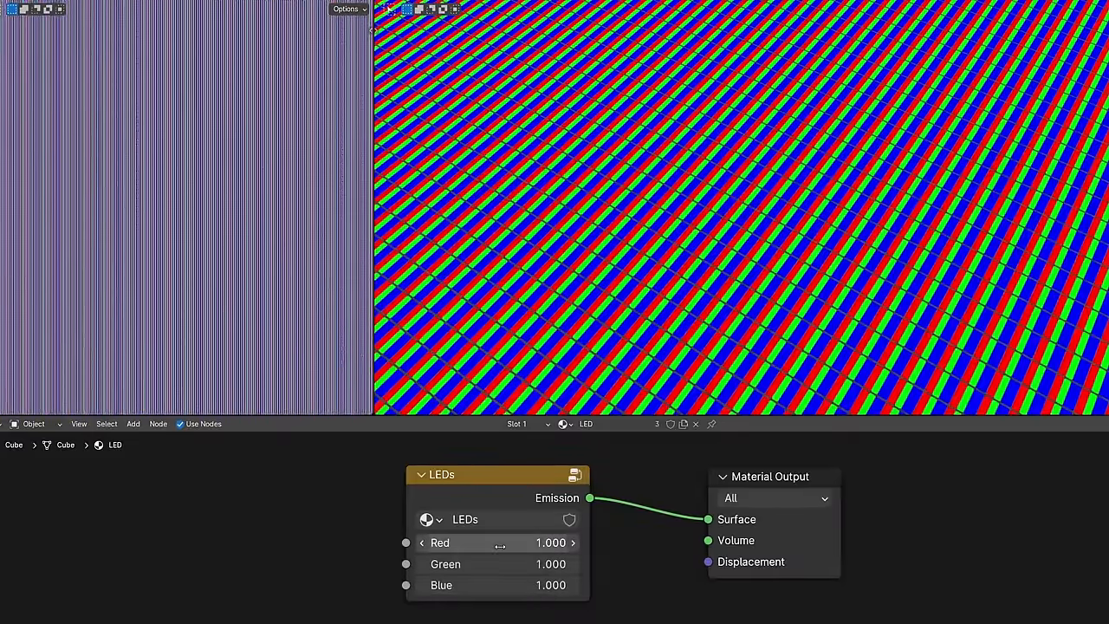
mouse_move(500, 543)
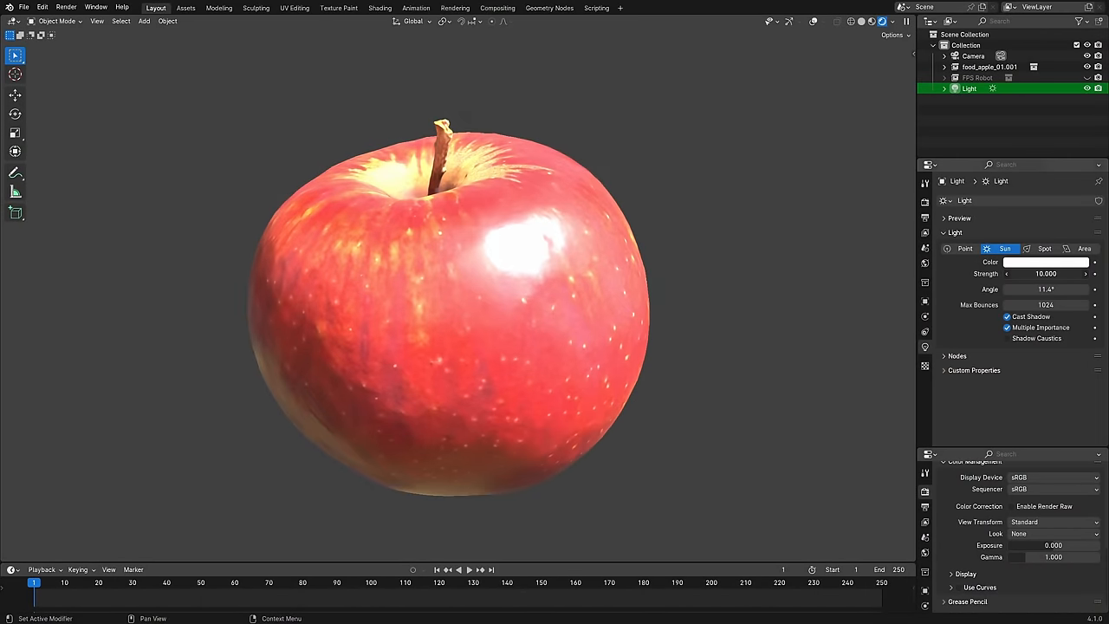
- Lower the Sun light's Strength on the apple scene
left_click_drag(1058, 274, 1023, 273)
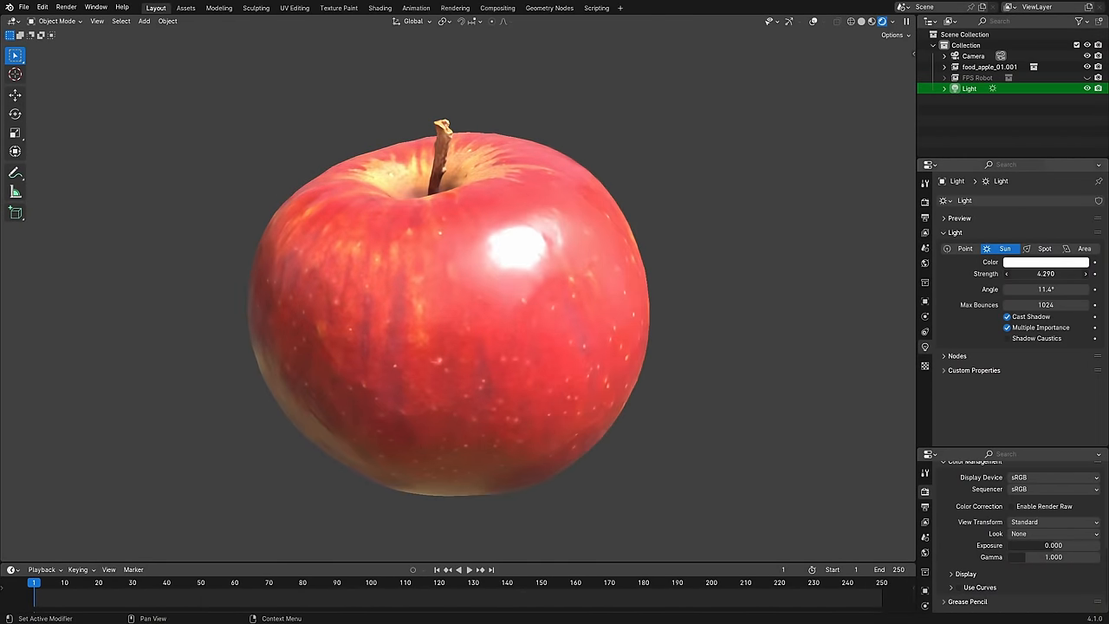
left_click_drag(1066, 274, 1006, 274)
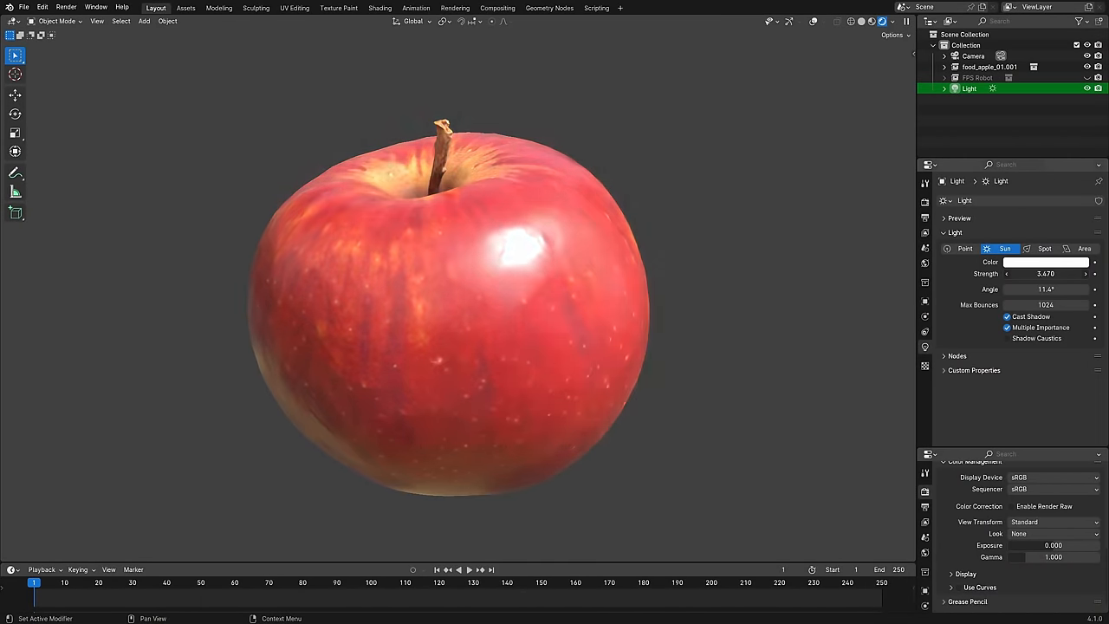
- Switch the View Transform from Standard to AgX
left_click(1054, 520)
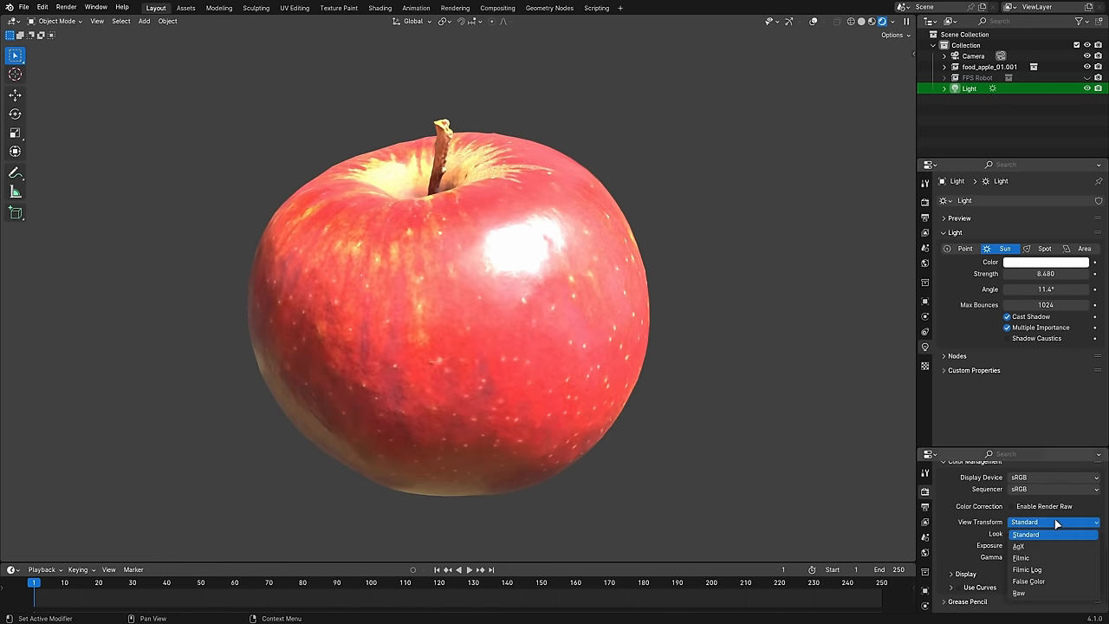
left_click(1019, 547)
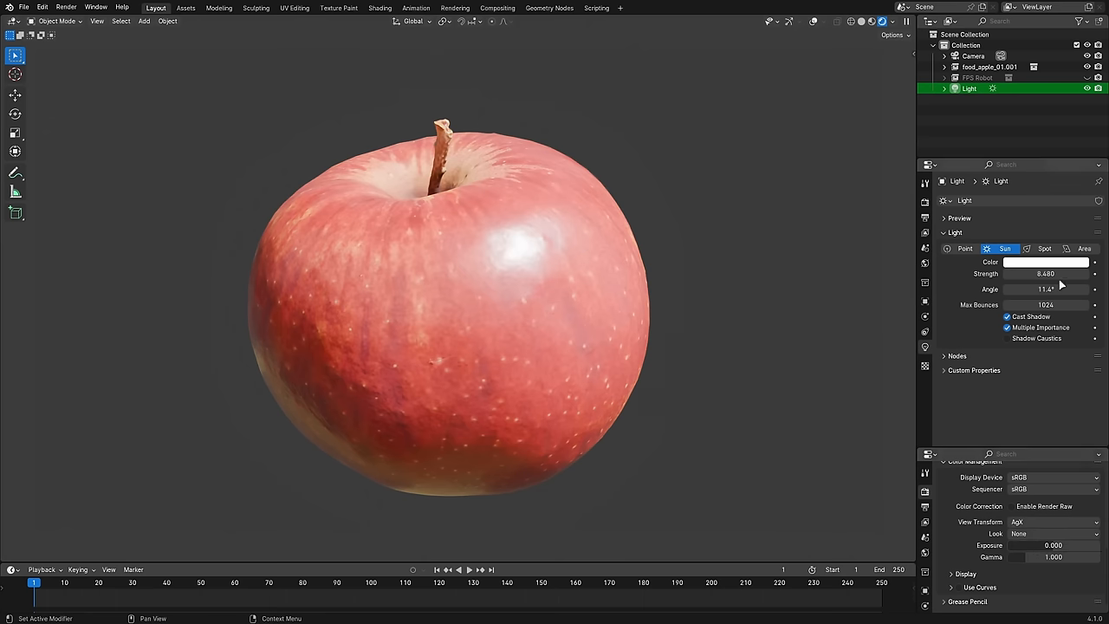
left_click(1047, 274)
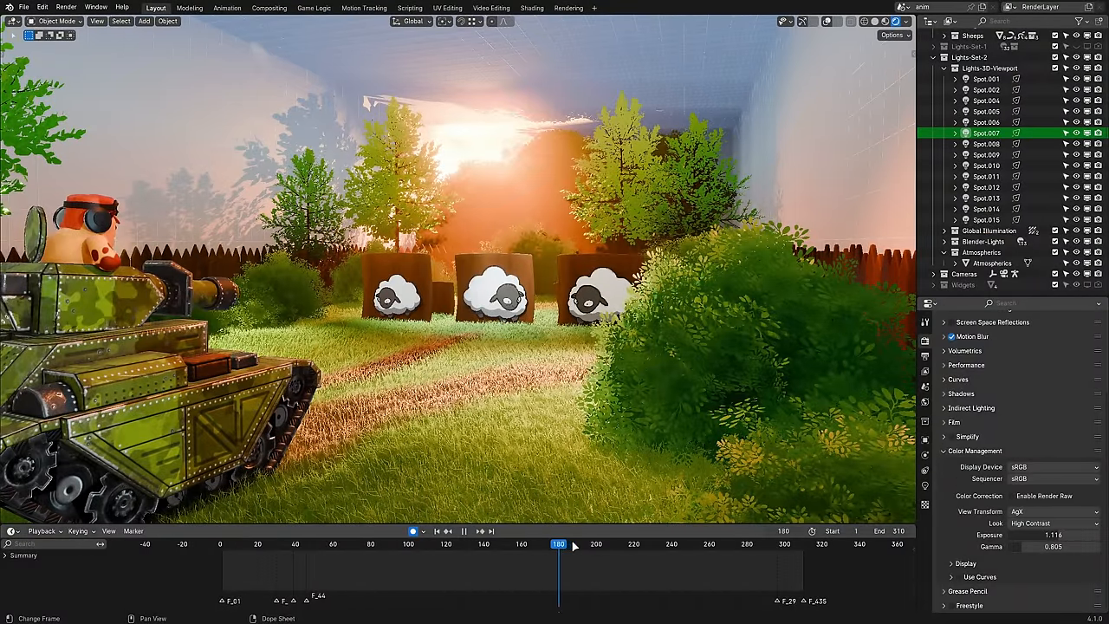
- Show the robot soldier scene and move the playhead to the Run marker on the timeline
left_click(668, 544)
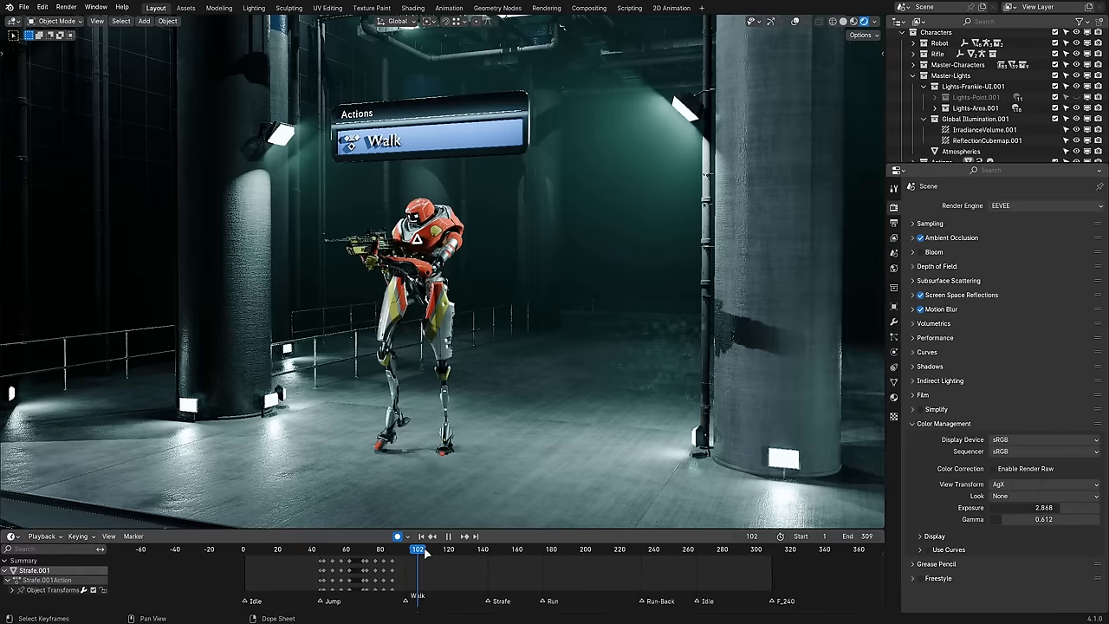
left_click(448, 536)
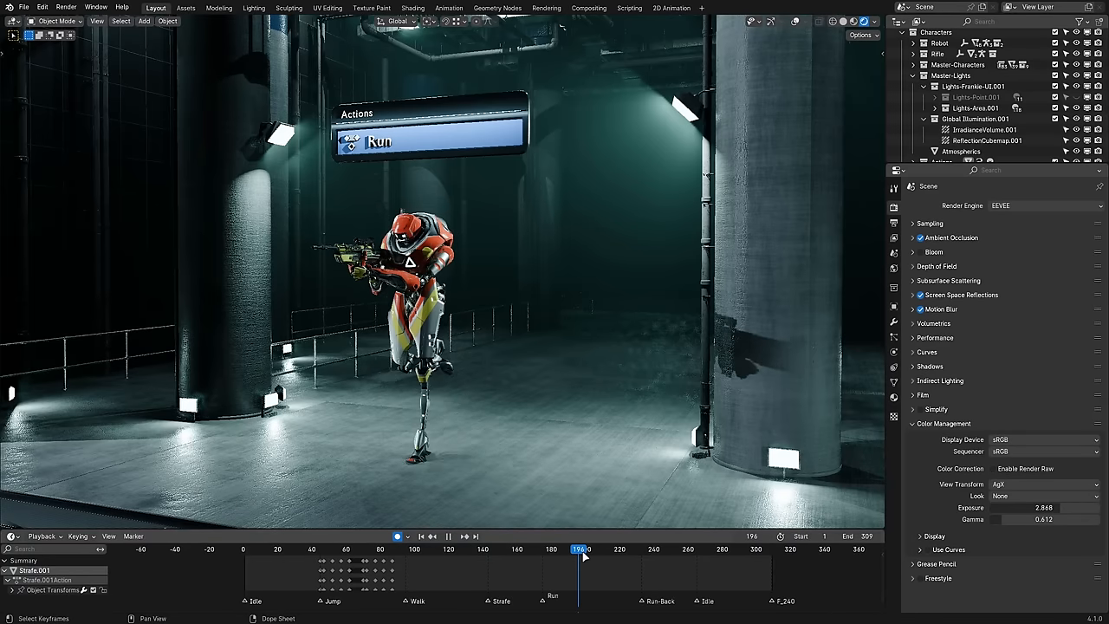
left_click(922, 138)
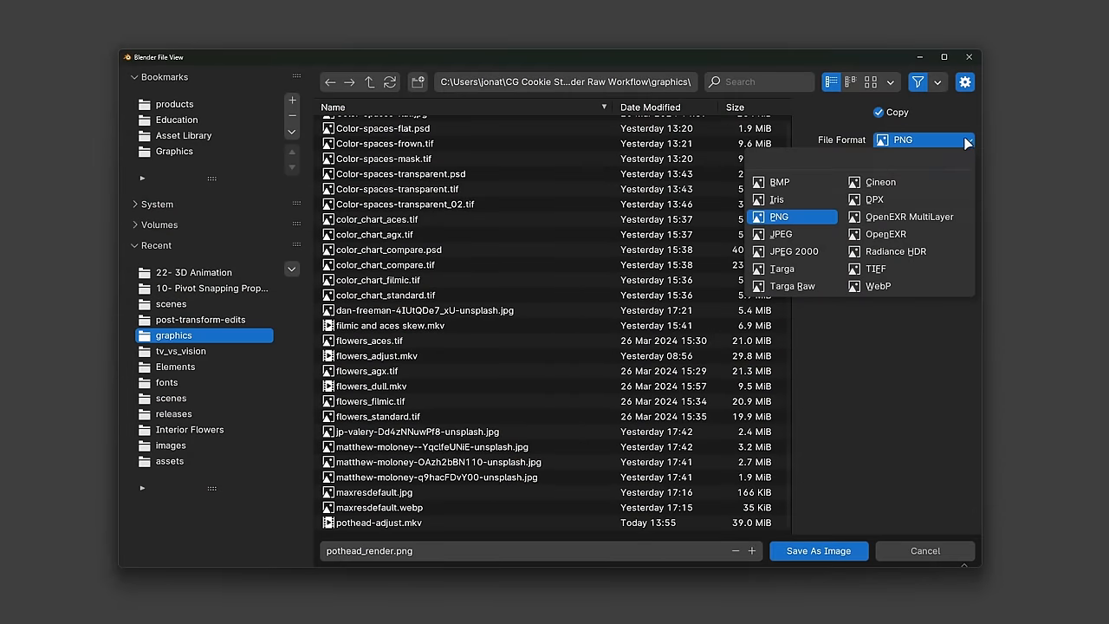
- Save the render as pothead_render.exr, OpenEXR with RGB channels and Float (Full) depth
left_click(884, 234)
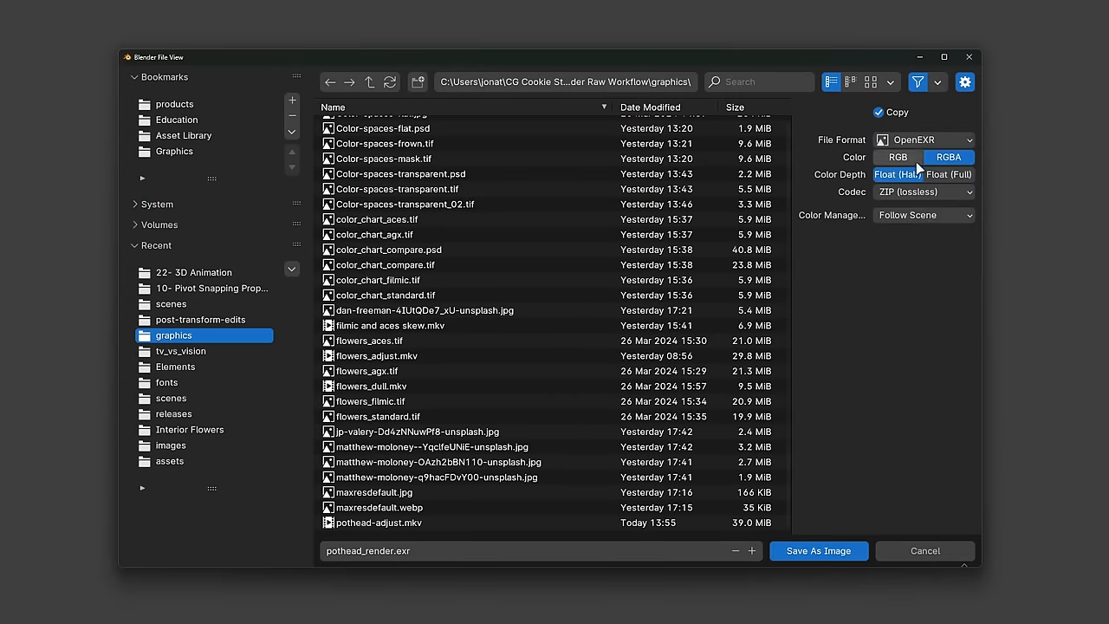
left_click(898, 156)
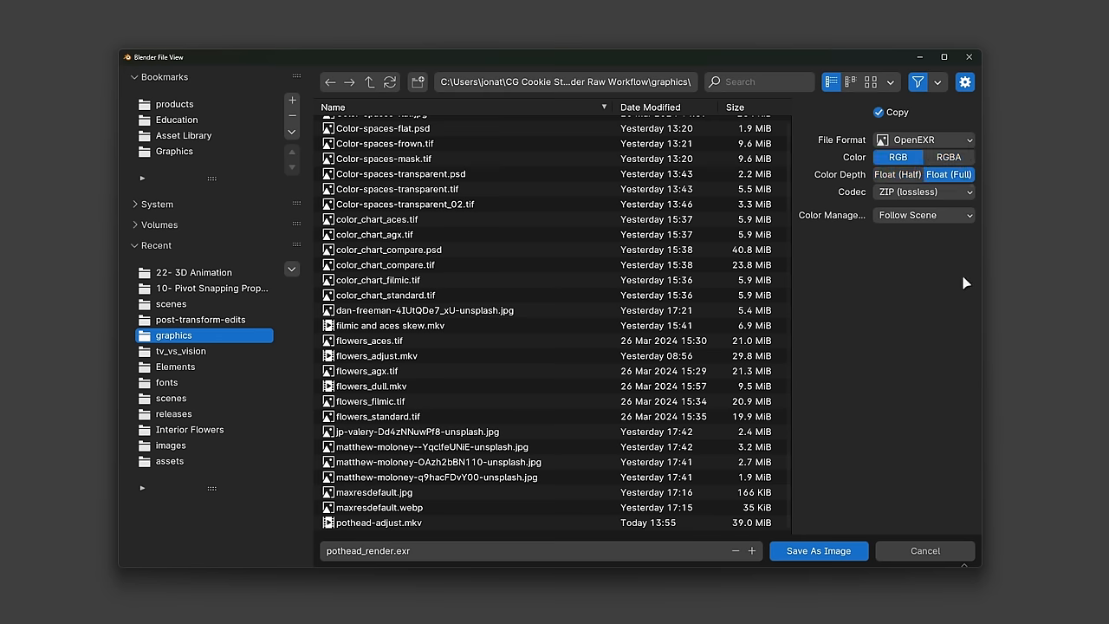
mouse_move(818, 551)
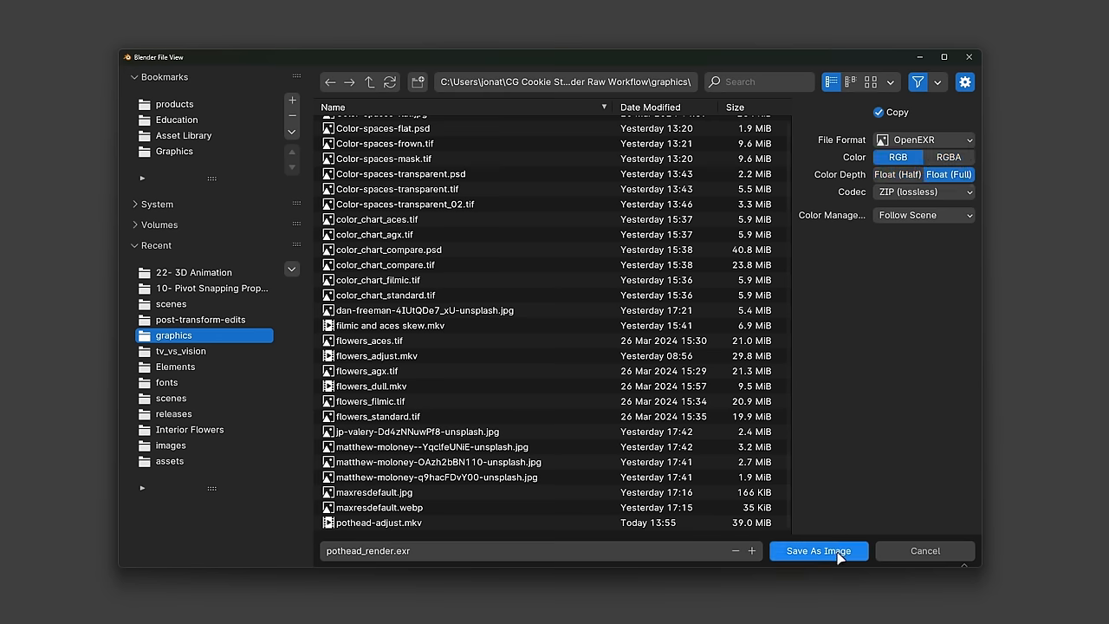
left_click(818, 551)
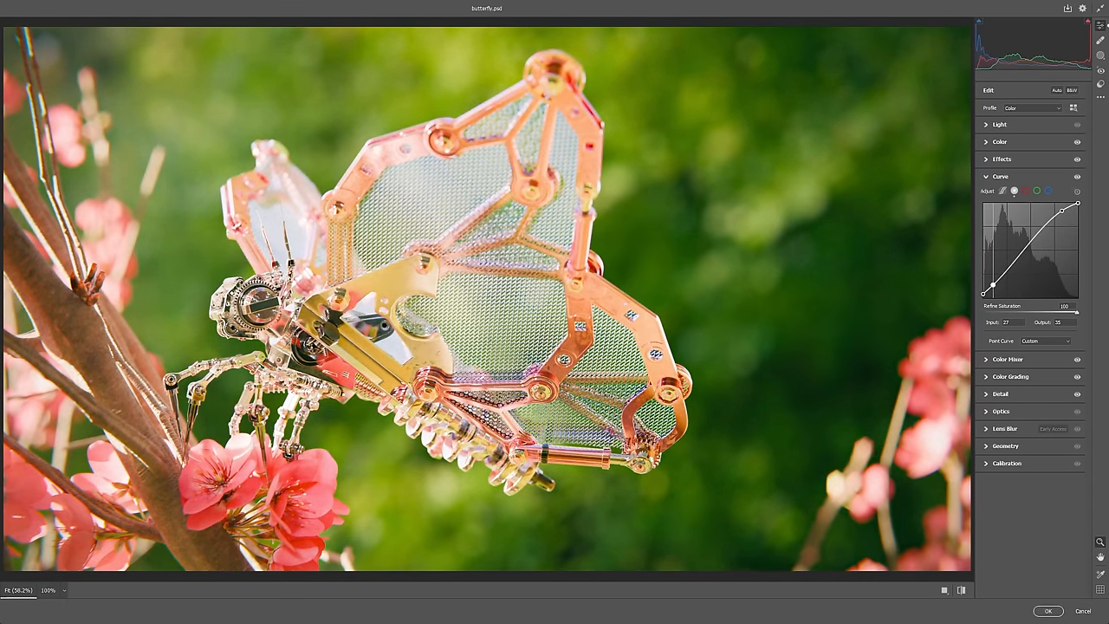
- Reshape the butterfly photo's tone curve in Camera Raw to tweak its contrast
left_click_drag(992, 286, 1023, 253)
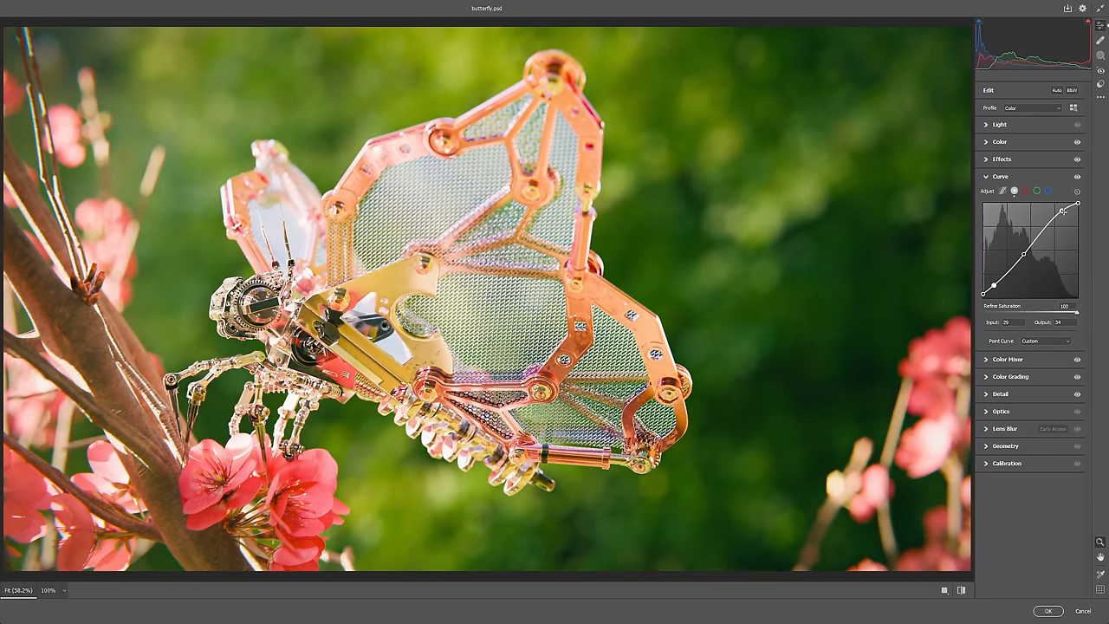
left_click_drag(1060, 210, 1061, 212)
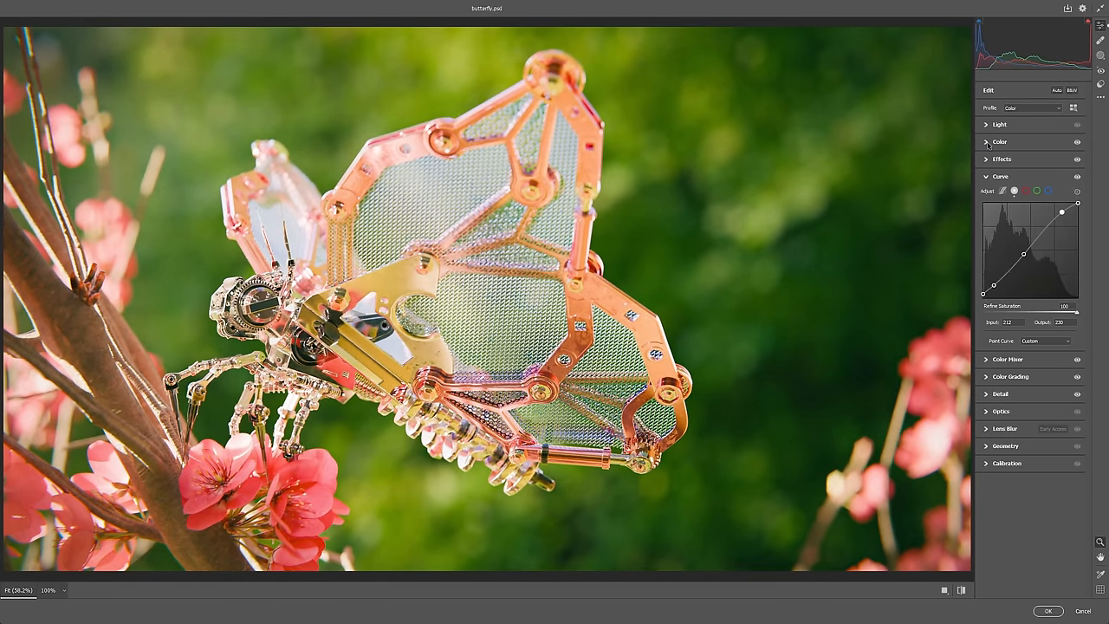
left_click(998, 142)
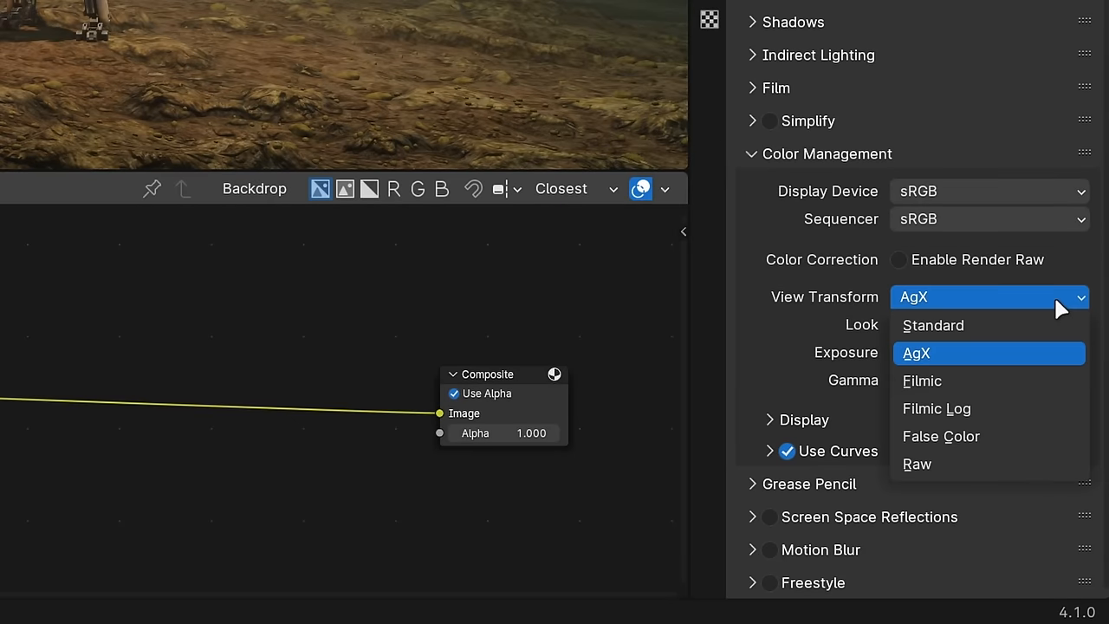
- Keep AgX and drain the yellow test colour's saturation to zero for a neutral grey
left_click(917, 465)
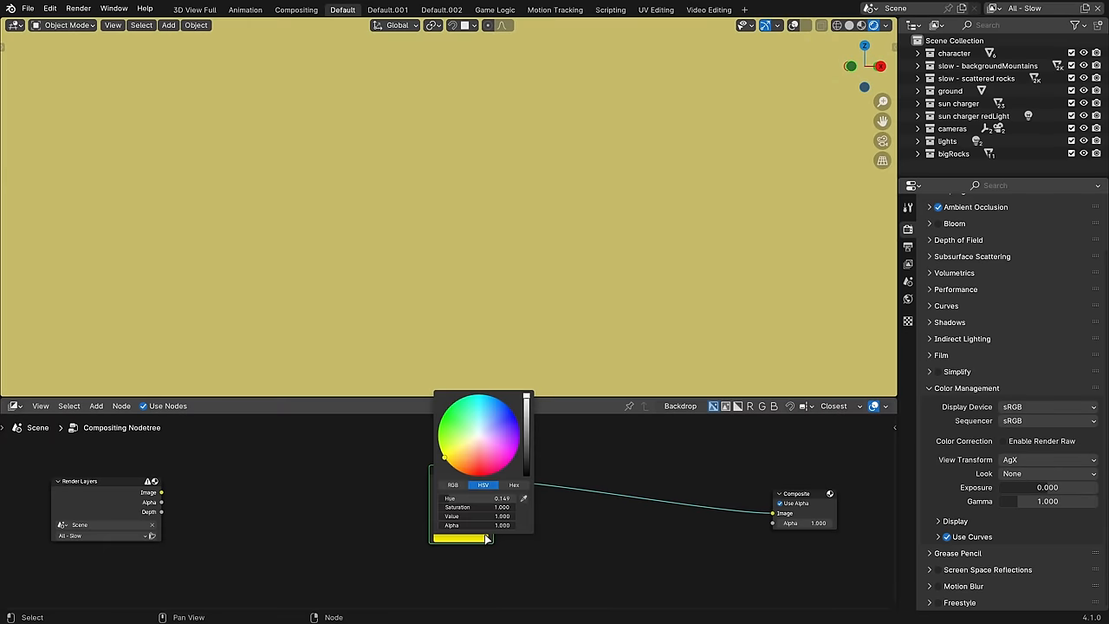
mouse_move(485, 537)
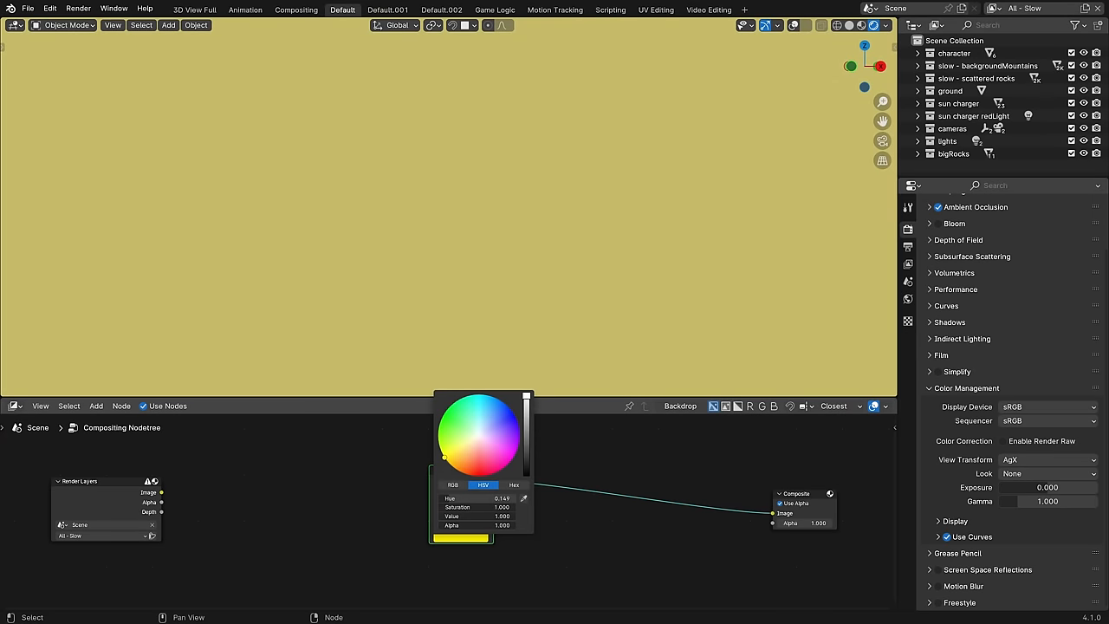
left_click_drag(444, 458, 454, 430)
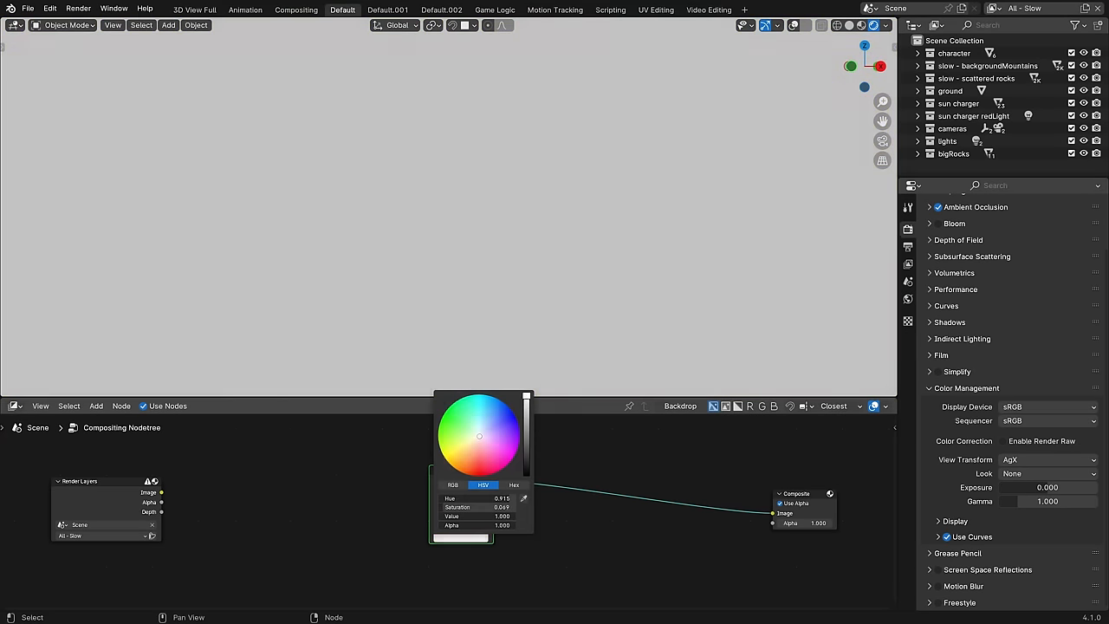
key("Ctrl+Space")
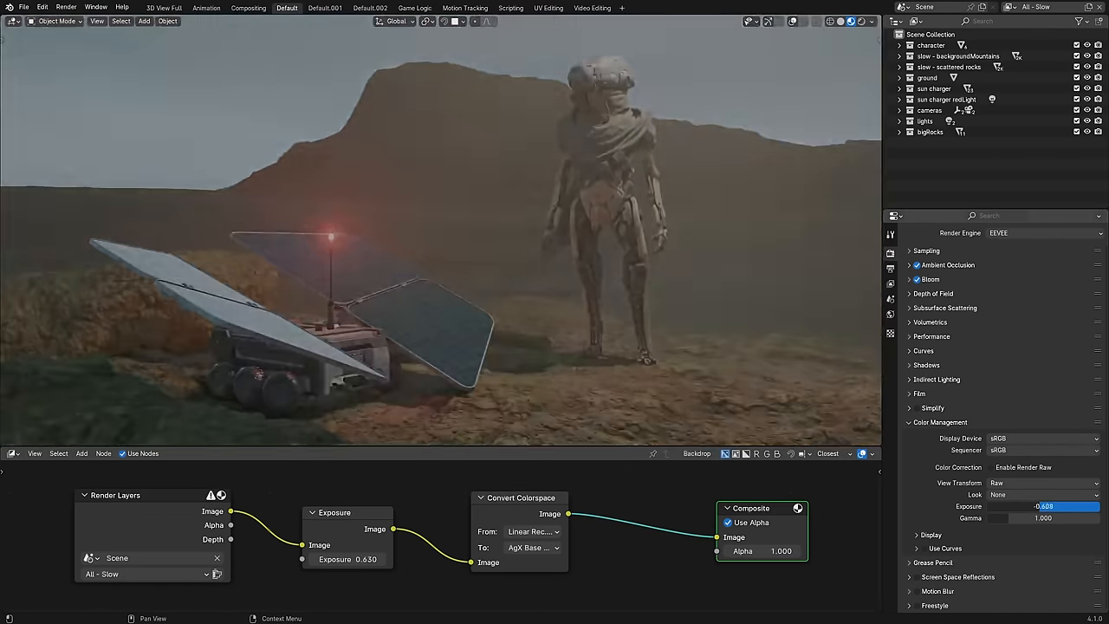
- Apply the High Contrast look, then the Low Contrast look, on the Raw desert scene
left_click(1044, 494)
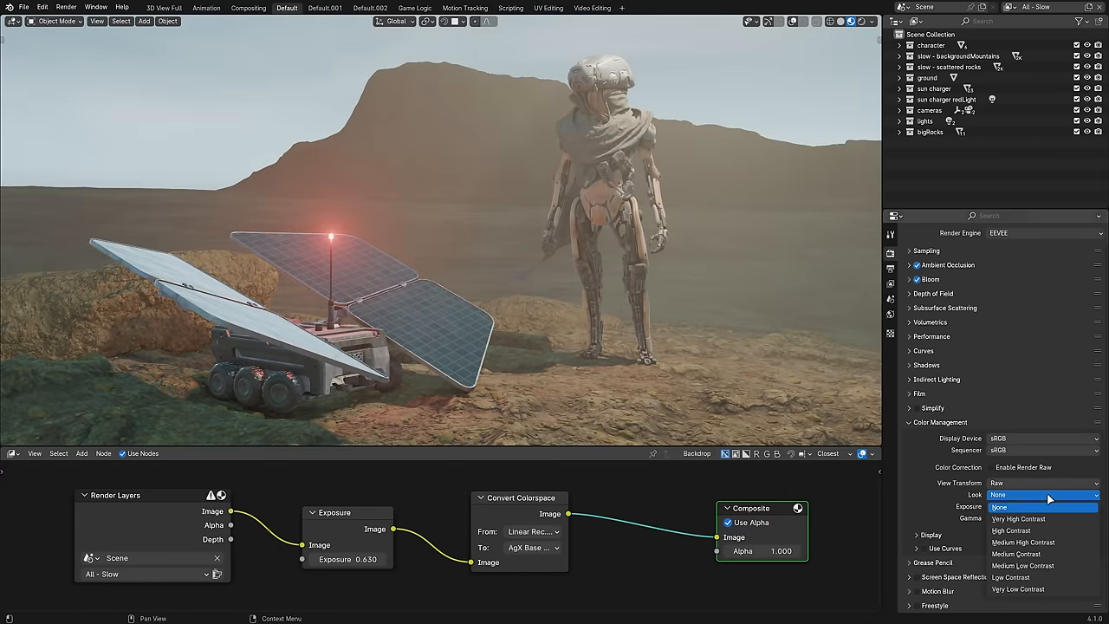
left_click(1011, 530)
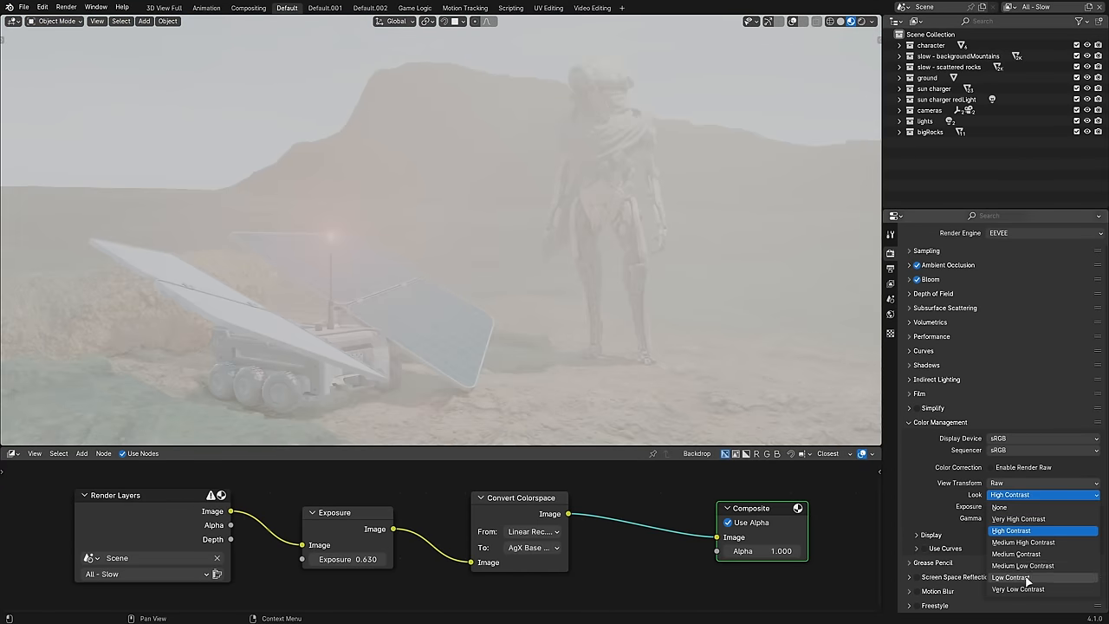
left_click(1019, 518)
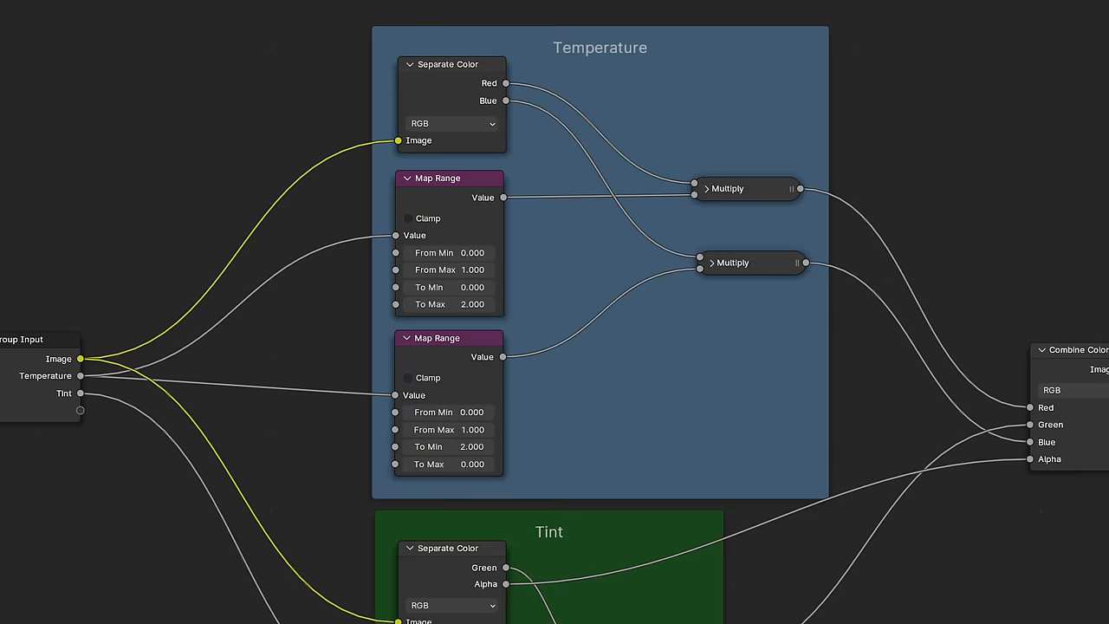
- Raise the Render Raw Color Boost on the desert robot scene
scroll("down", 3)
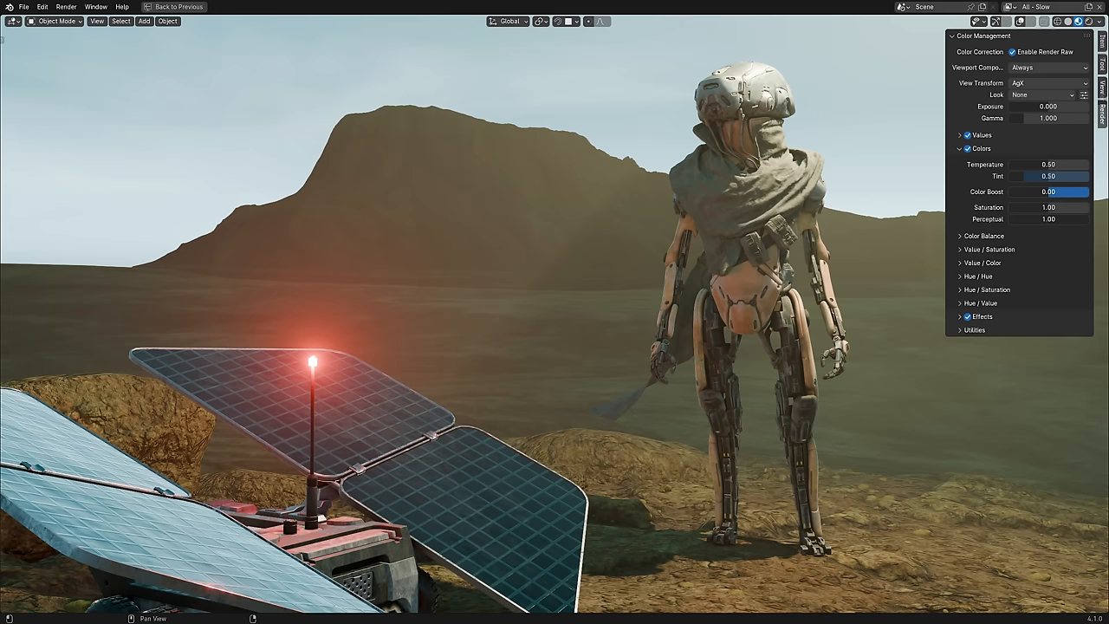
left_click_drag(1014, 191, 1083, 190)
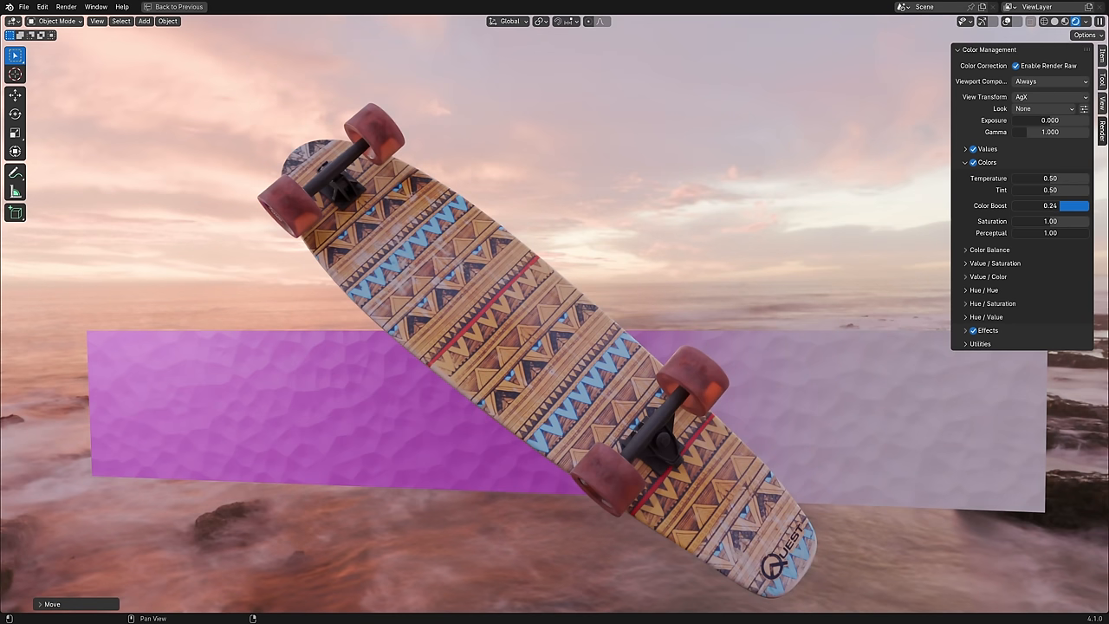
- Raise Color Boost to intensify the skateboard scene's colours
left_click_drag(1048, 205, 1066, 204)
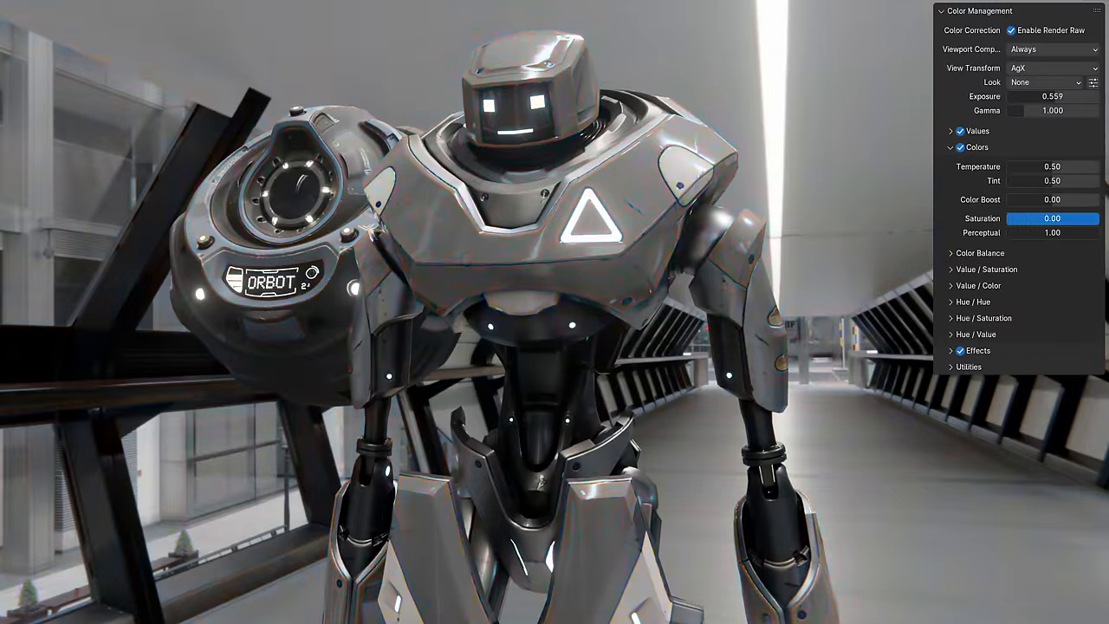
- Sweep the robot's saturation from greyscale to double strength and rebalance perceptual saturation around 1
left_click_drag(1023, 218, 1084, 218)
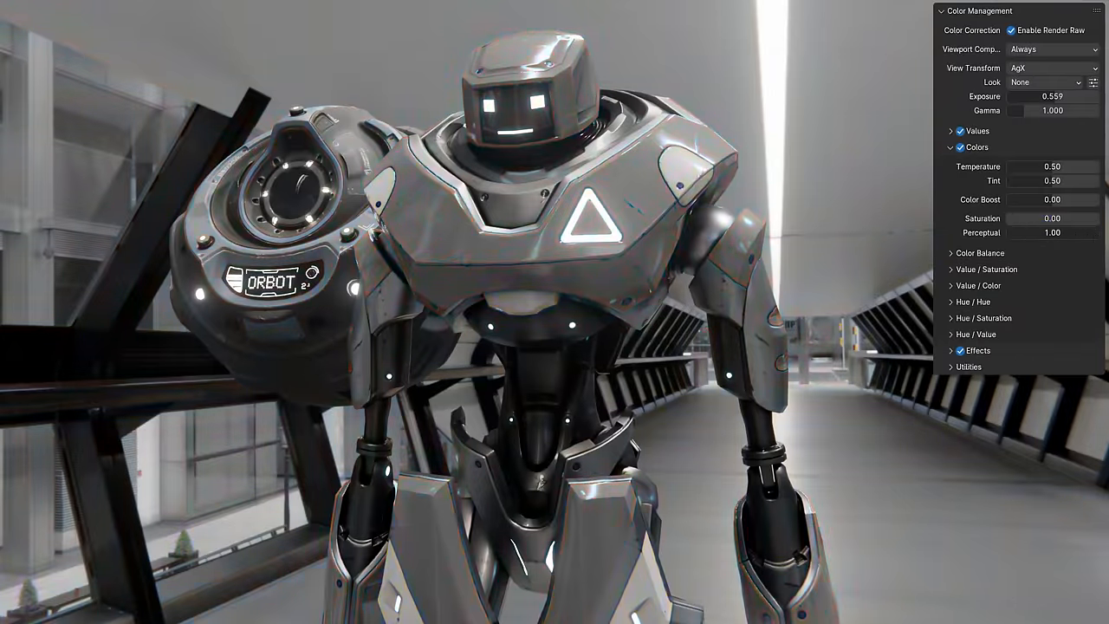
left_click_drag(1040, 218, 1075, 218)
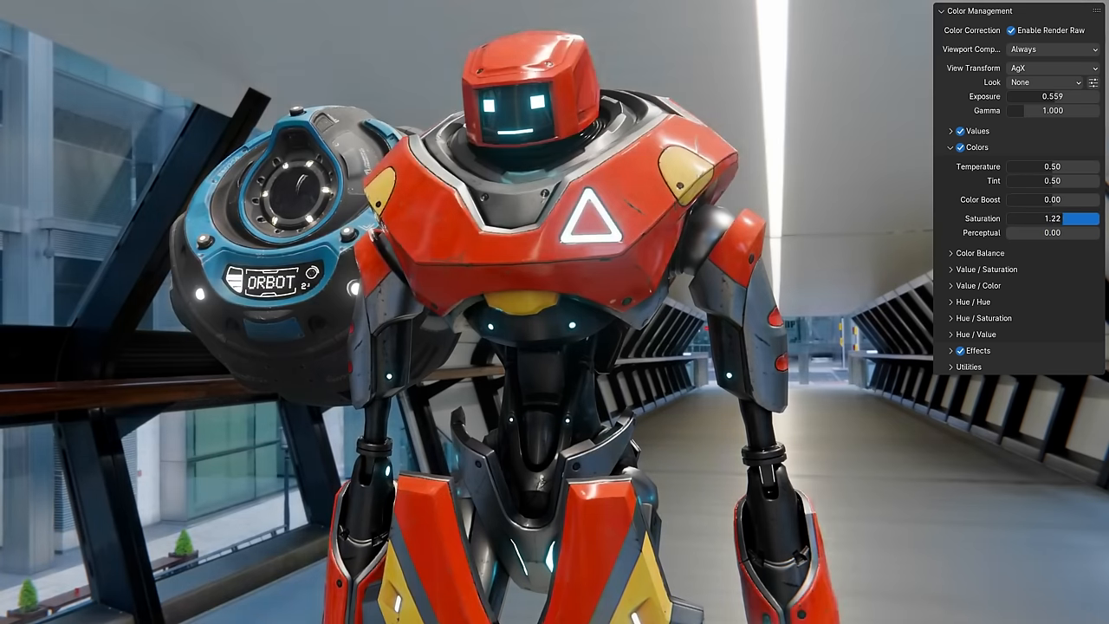
left_click_drag(1057, 219, 1023, 218)
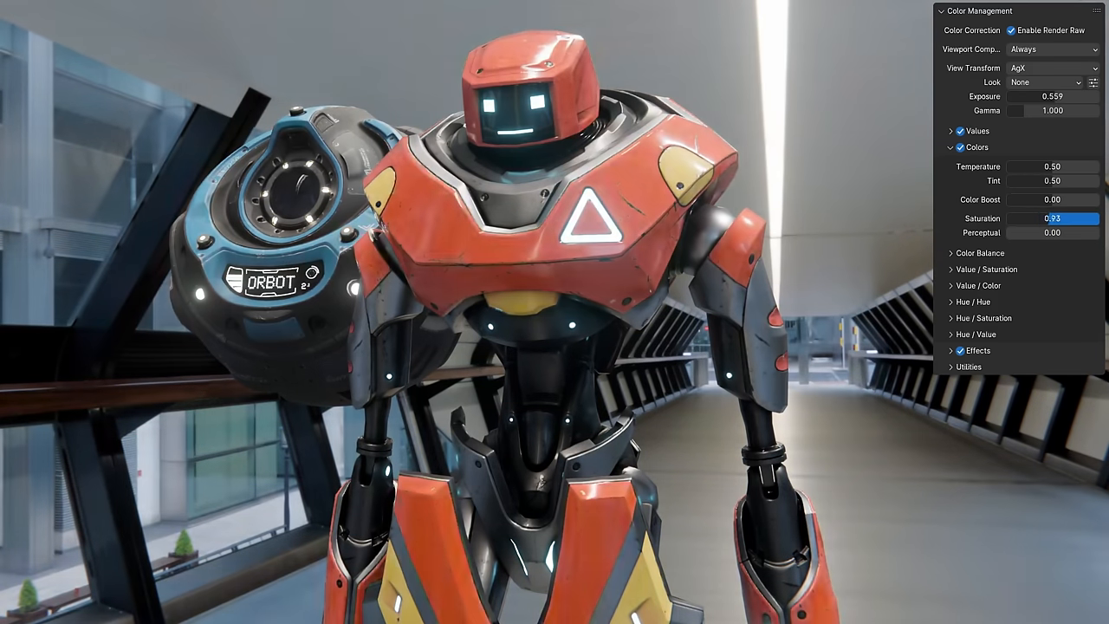
left_click_drag(1066, 219, 1022, 219)
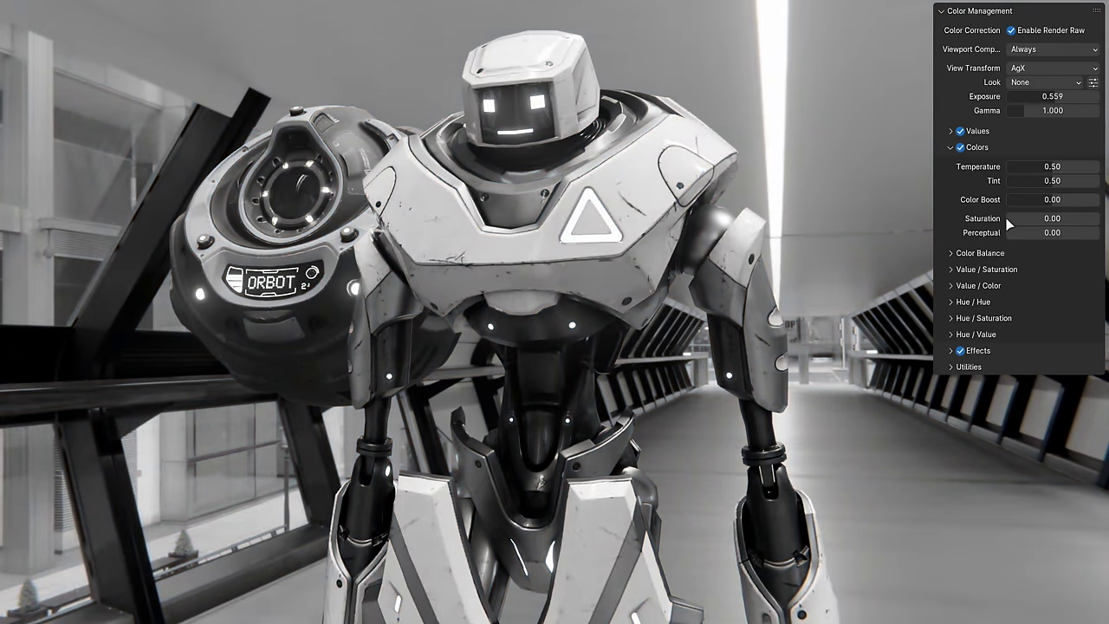
left_click(1053, 232)
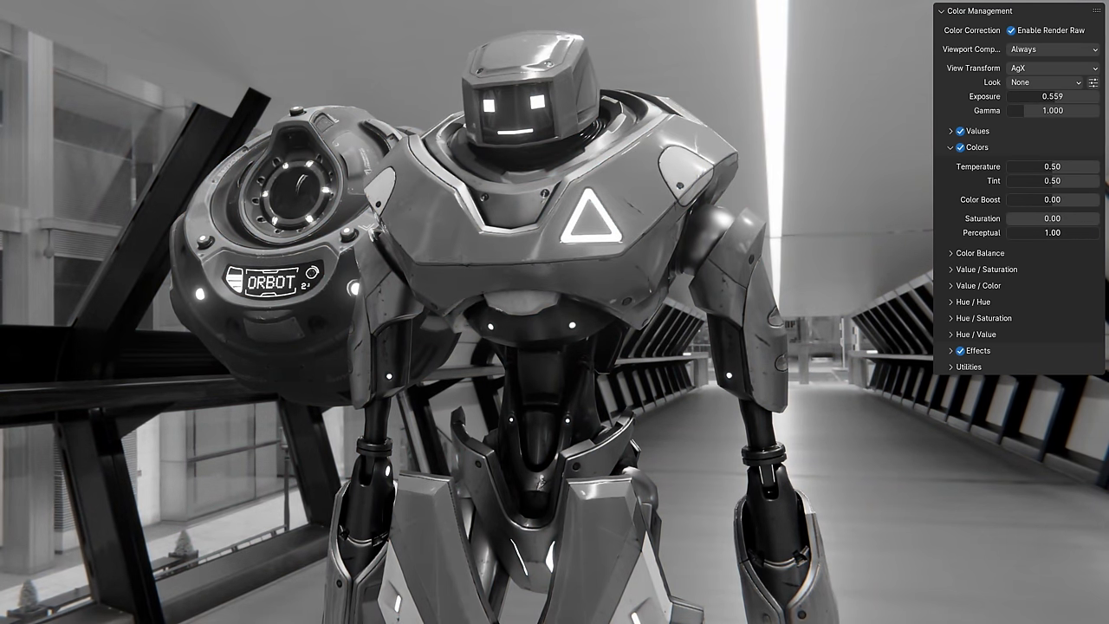
left_click_drag(1040, 219, 1088, 218)
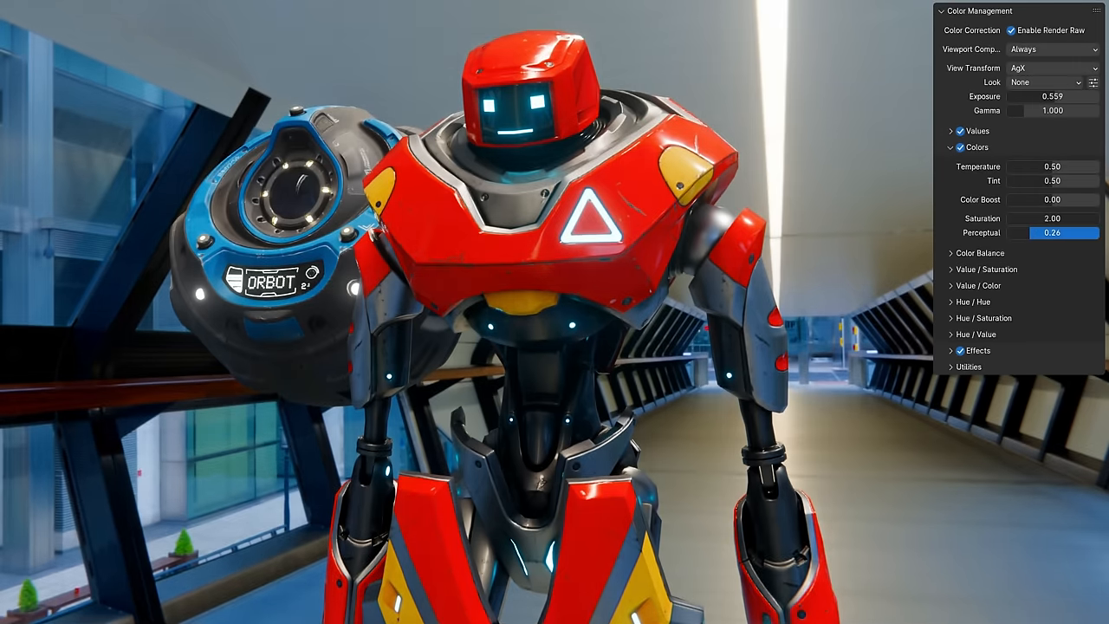
left_click_drag(1031, 233, 1066, 232)
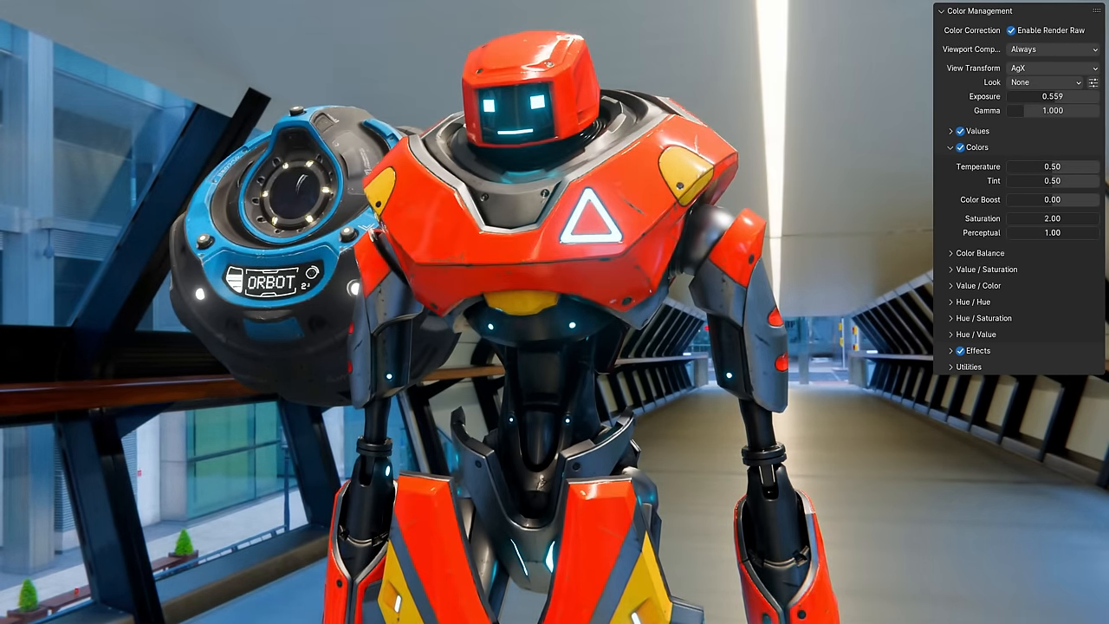
- Apply the Basic Boost look preset to the robot render
left_click(1043, 81)
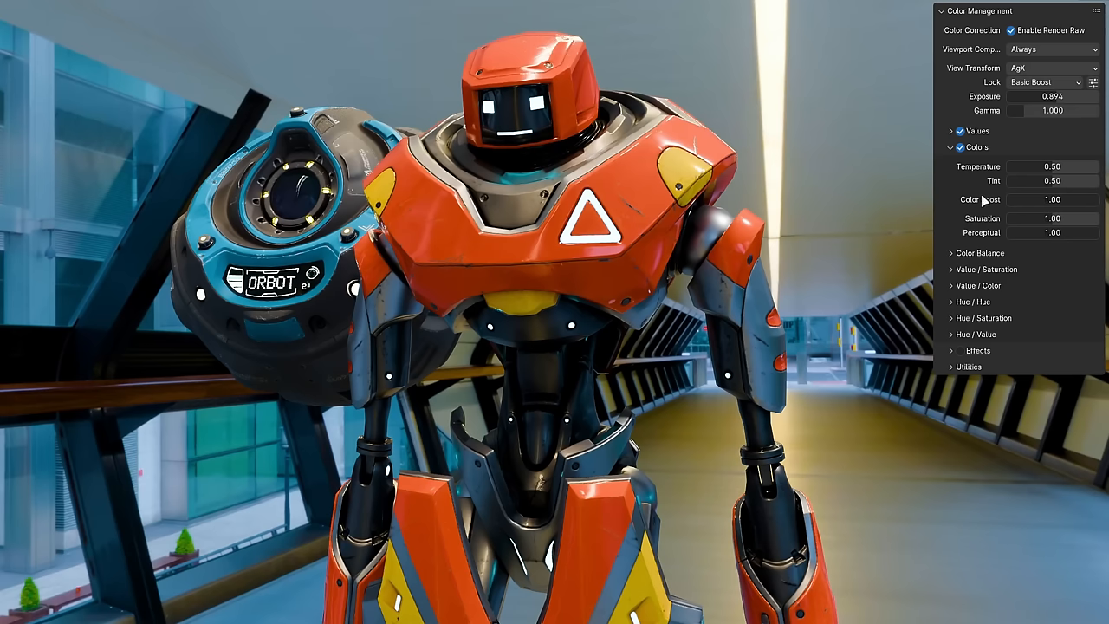
mouse_move(992, 206)
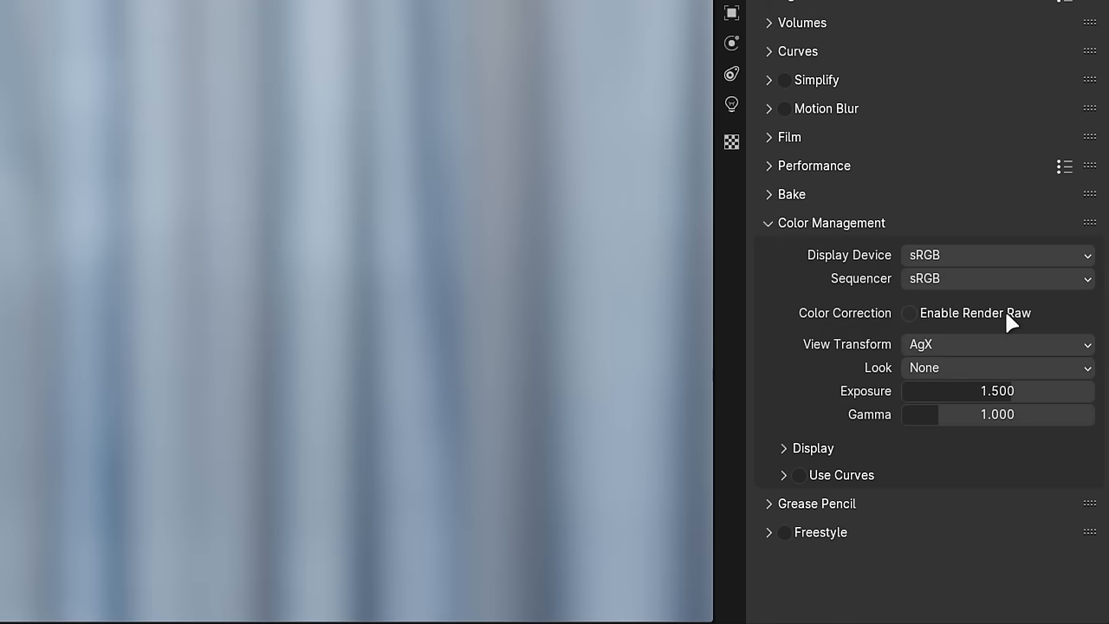
- Enable Render Raw on the flower render and expand its Details sharpening settings
left_click(908, 312)
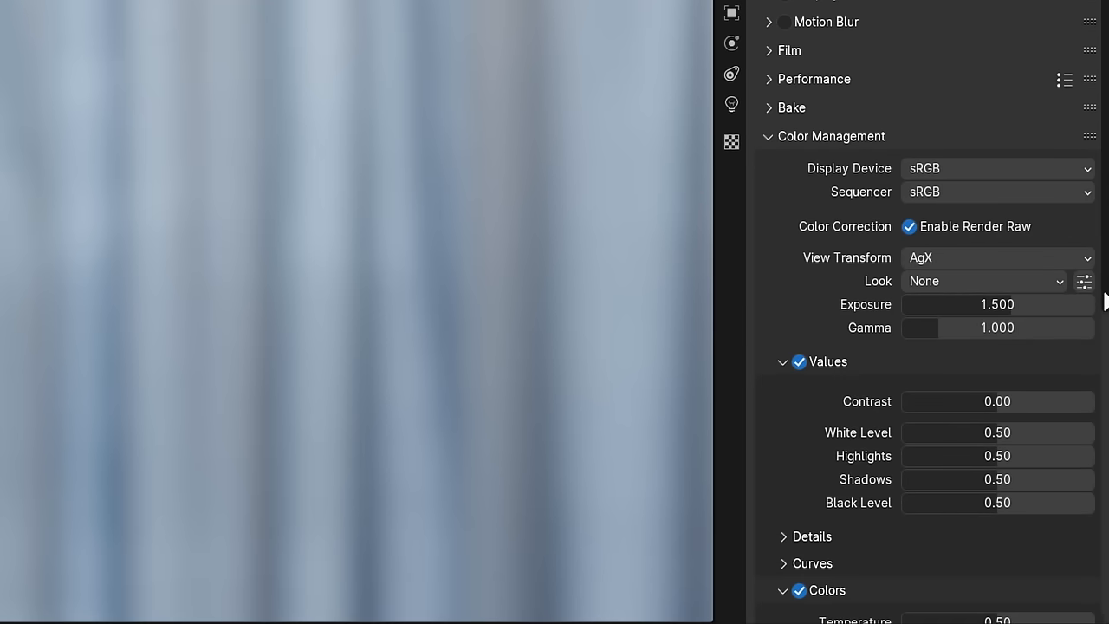
scroll("down", 3)
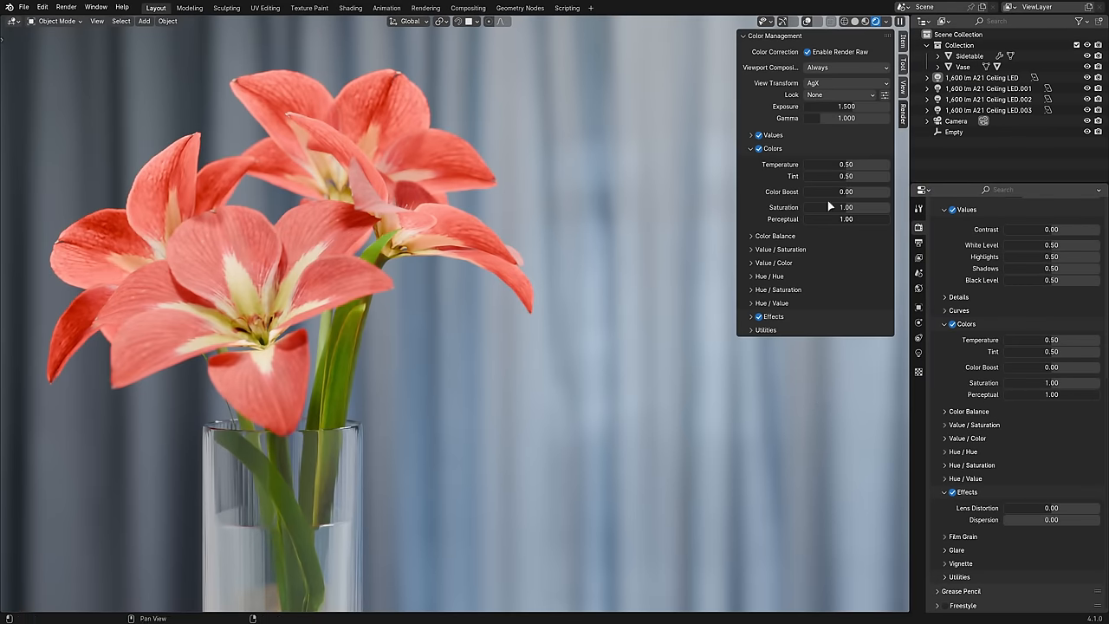
left_click(769, 136)
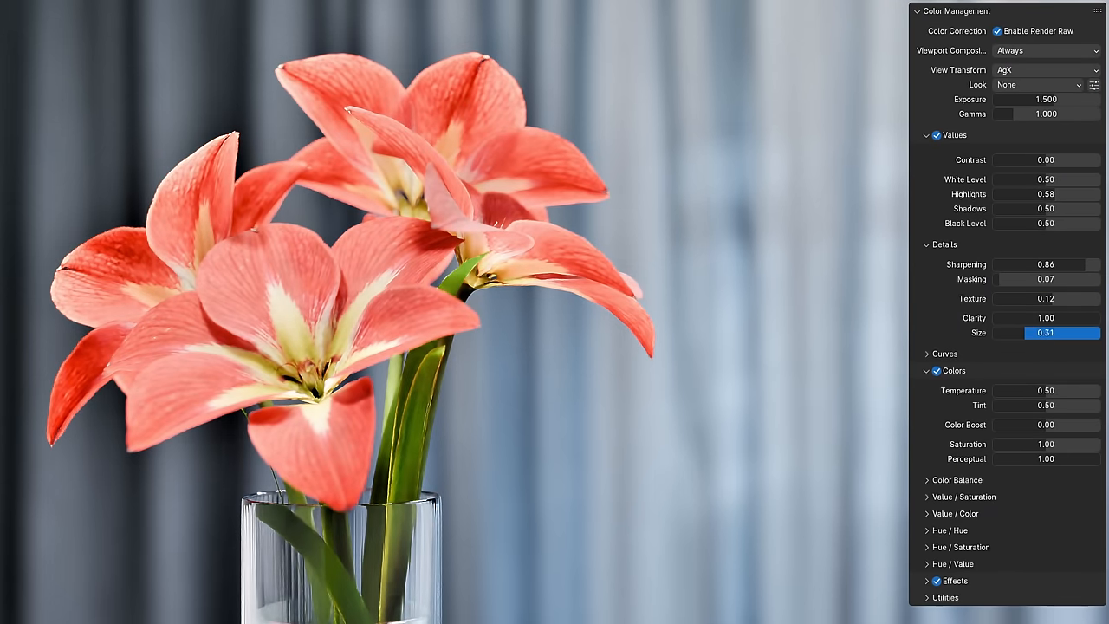
- Collapse the detail settings and set the flower render's white level to 0.40
left_click(945, 354)
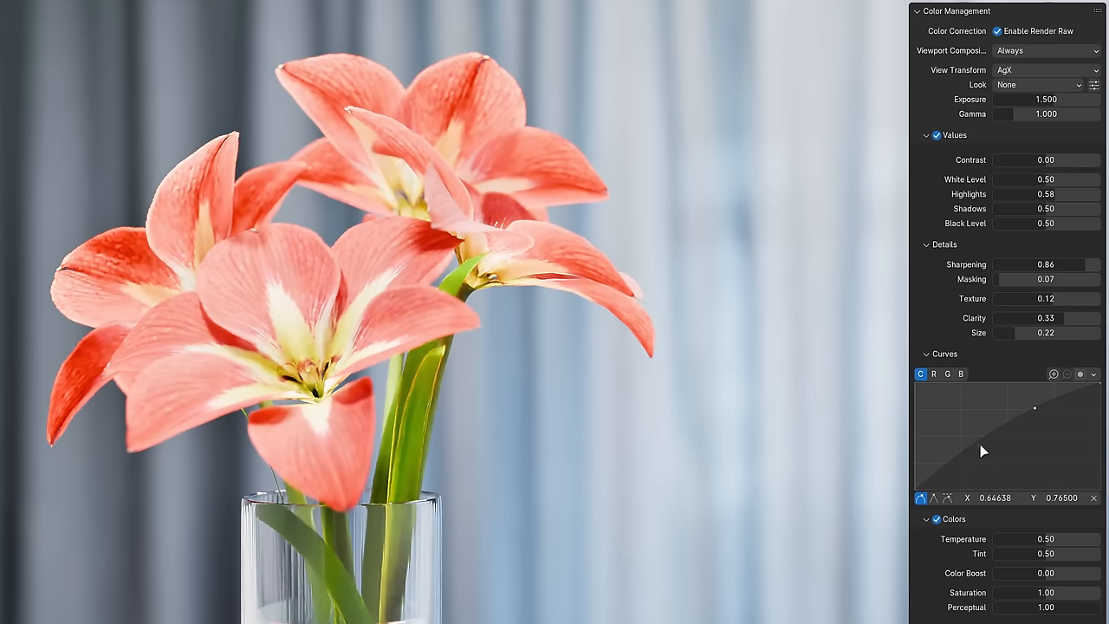
left_click(929, 244)
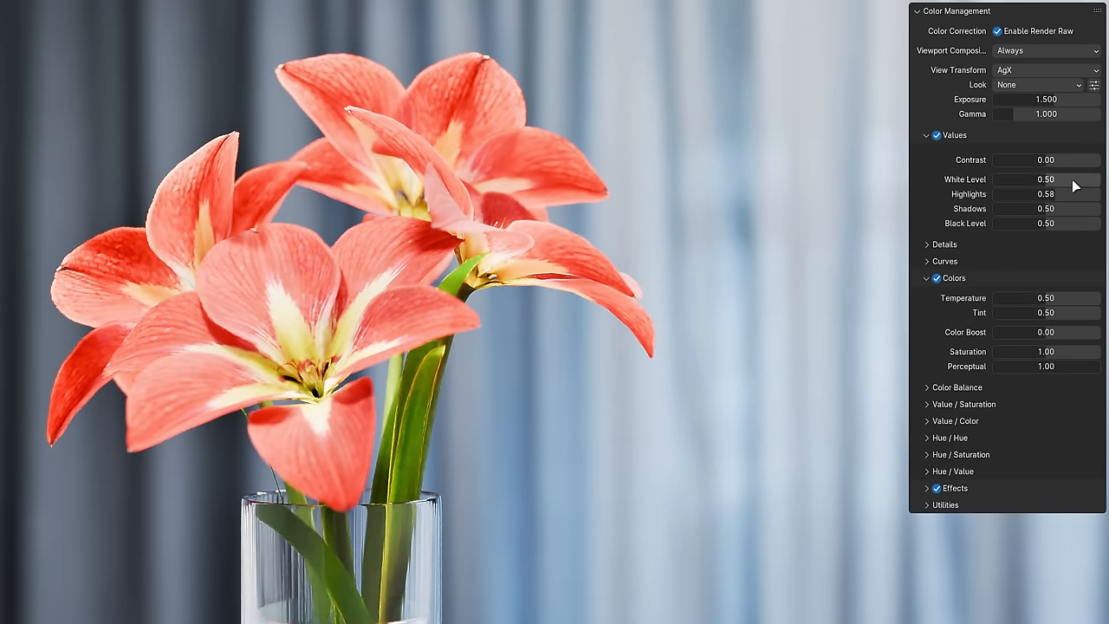
left_click_drag(1075, 179, 1022, 178)
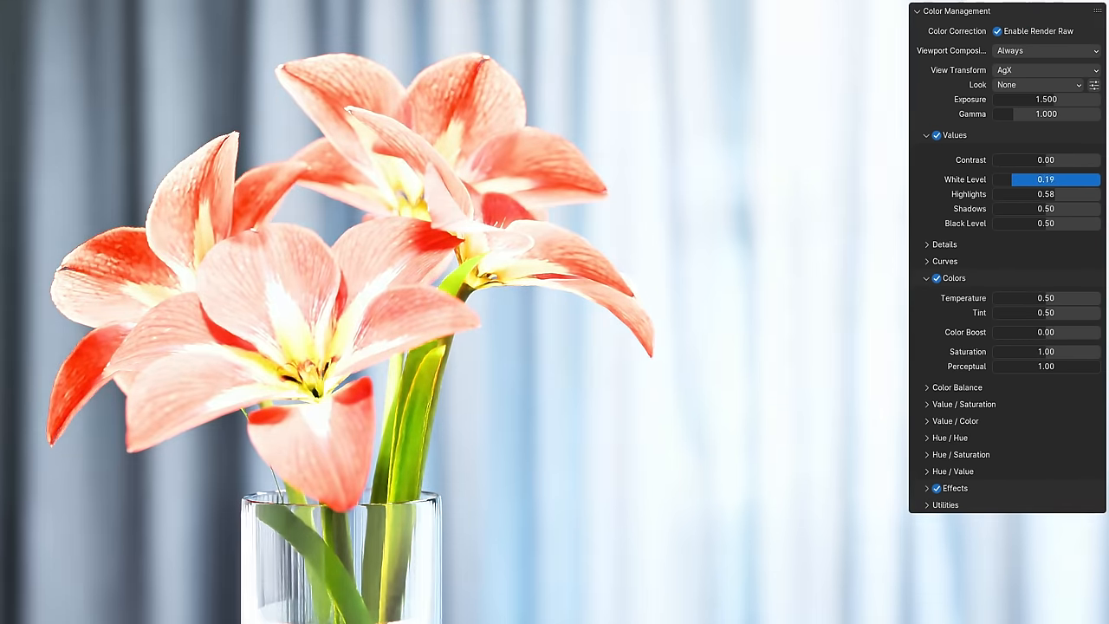
left_click_drag(1022, 179, 1066, 179)
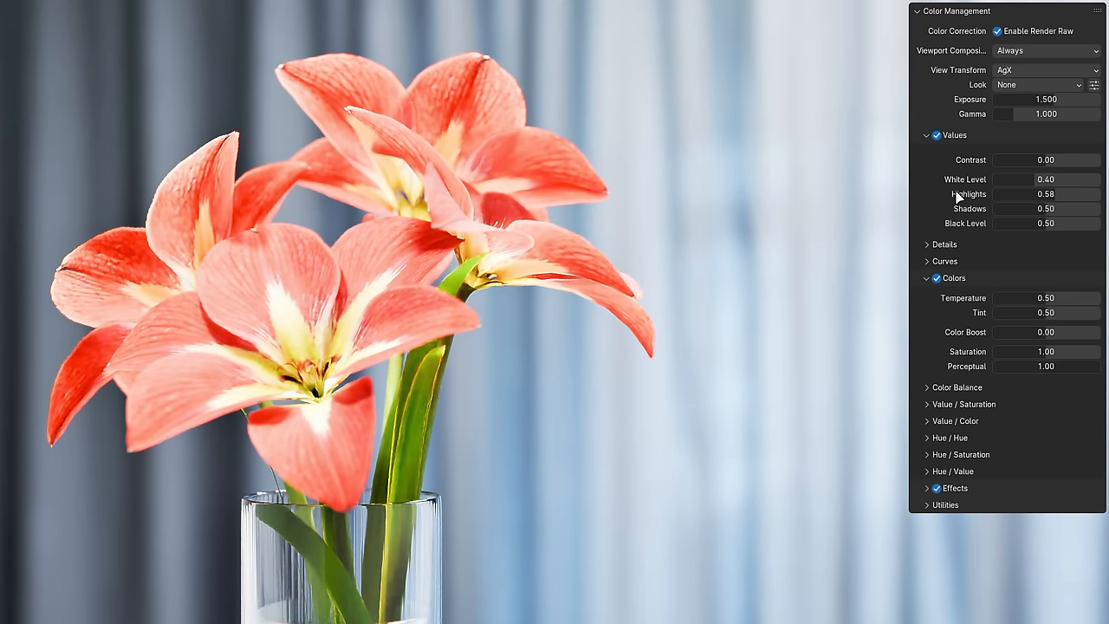
left_click(927, 135)
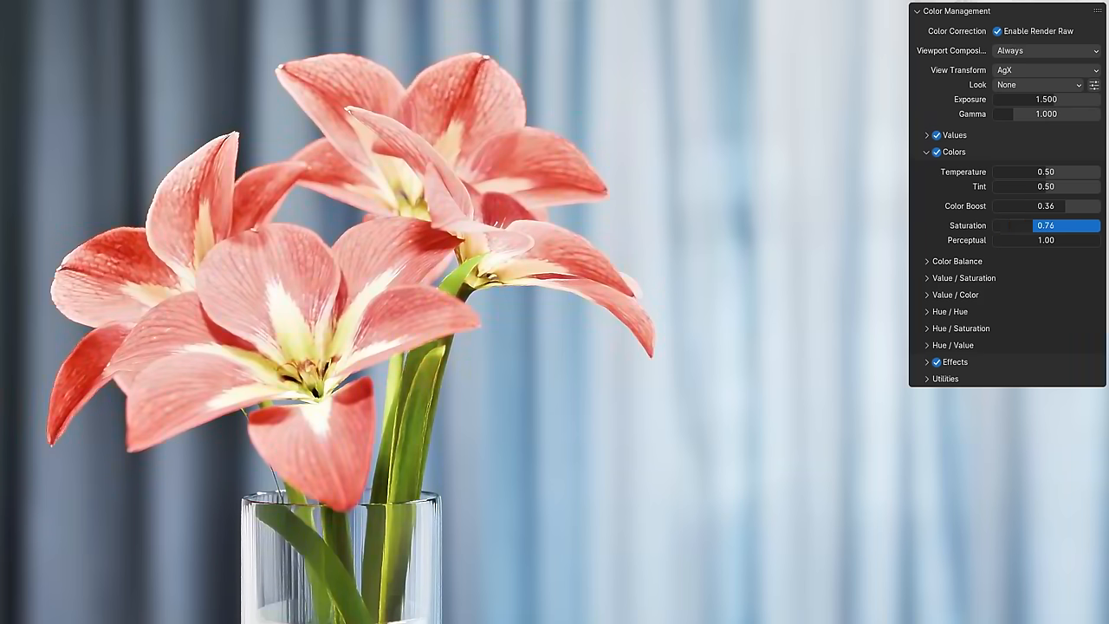
- Reset saturation to 1.00 and tint the flower's shadows with a blue blending colour
left_click(963, 277)
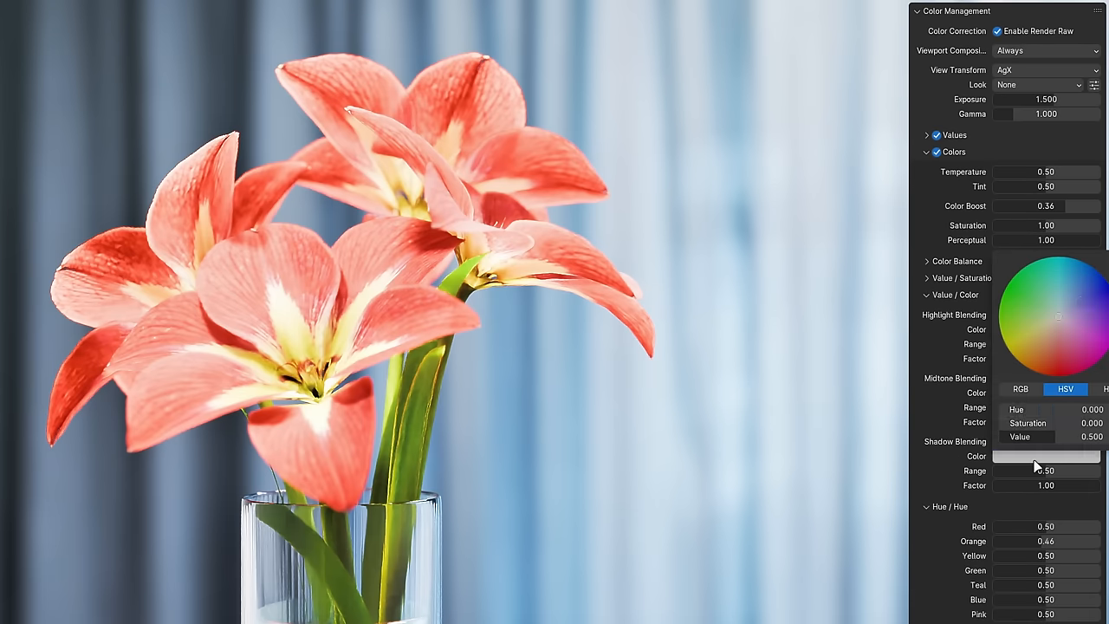
left_click(1082, 292)
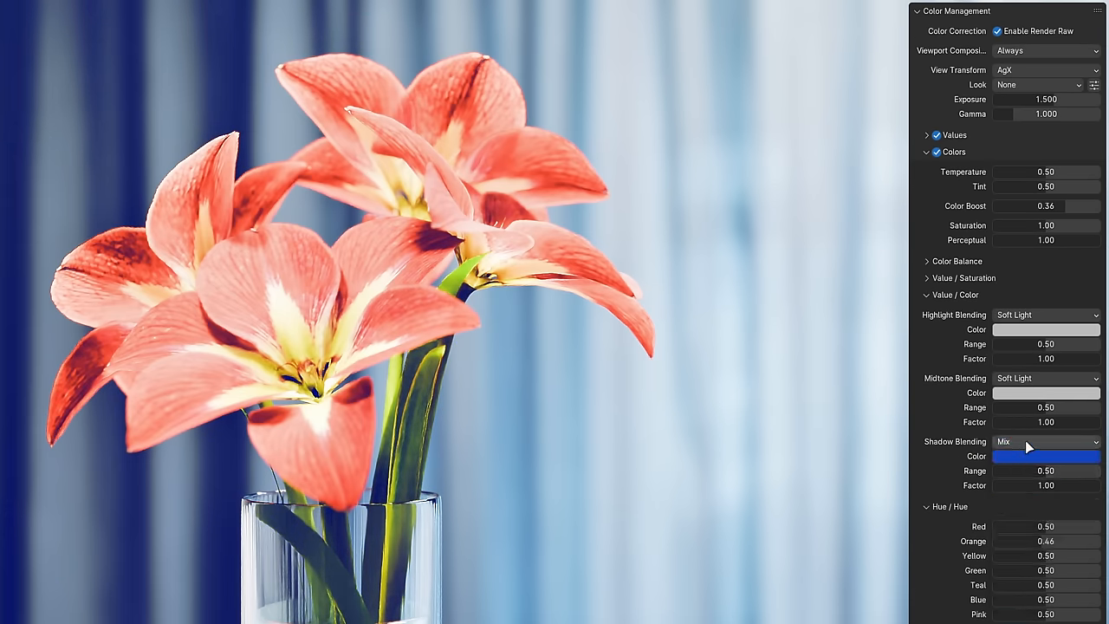
left_click(1047, 442)
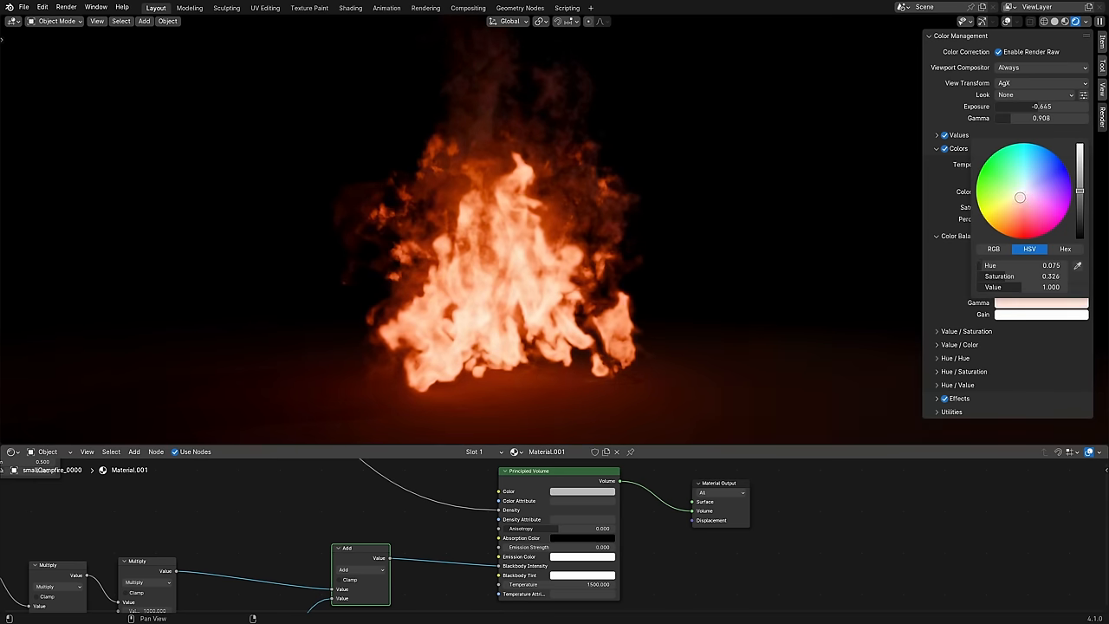
- Shift the fire render's gamma balance toward orange and warm its highlight blending colour
left_click(1019, 205)
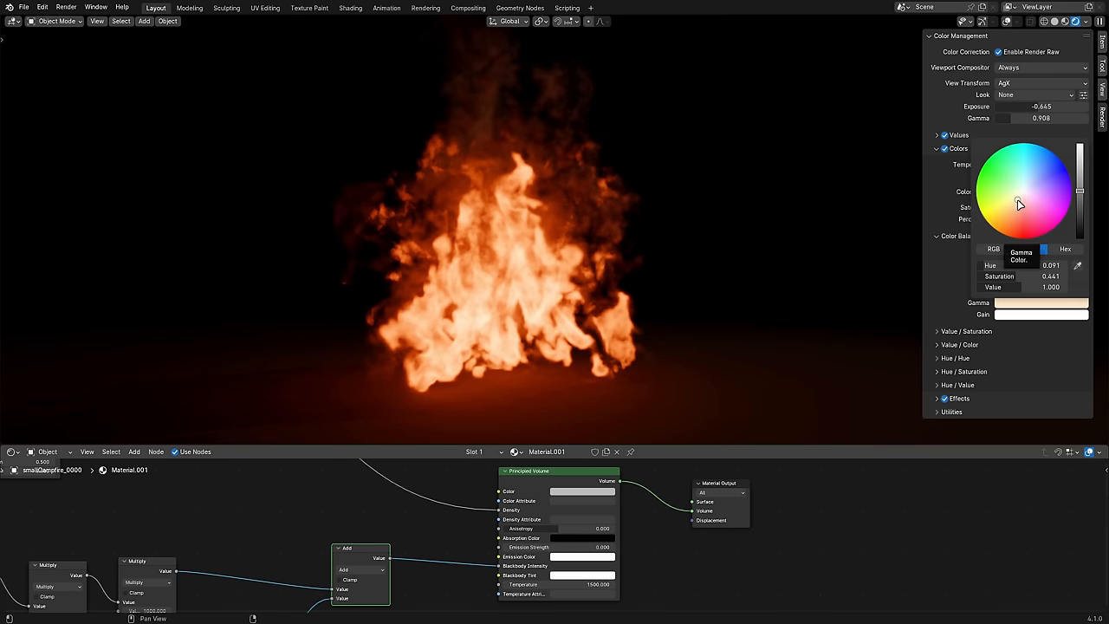
left_click(1029, 249)
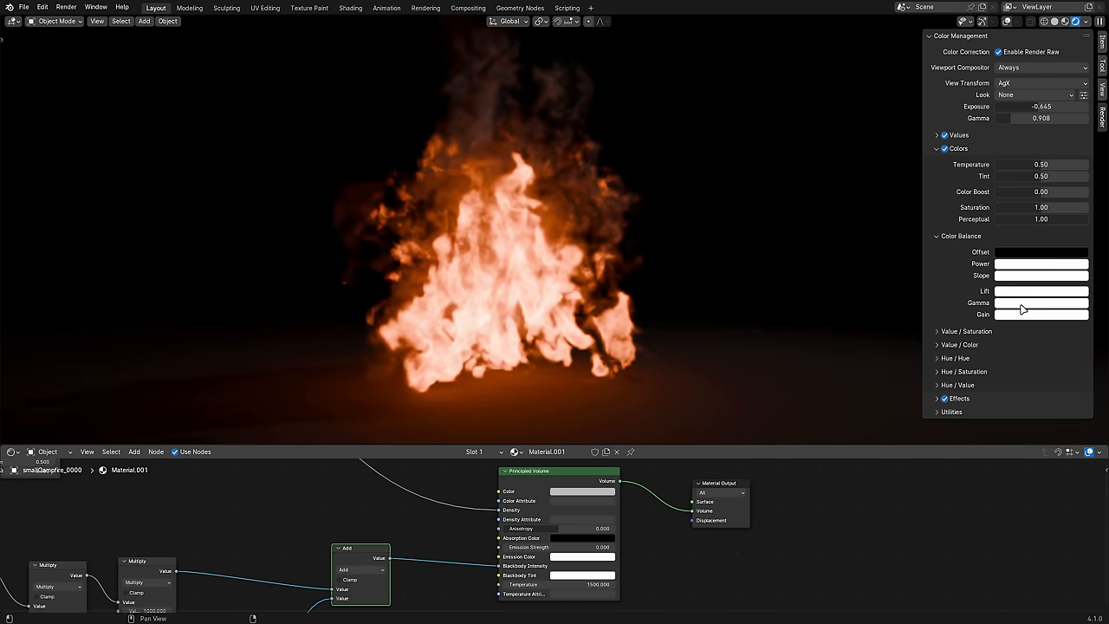
left_click(926, 343)
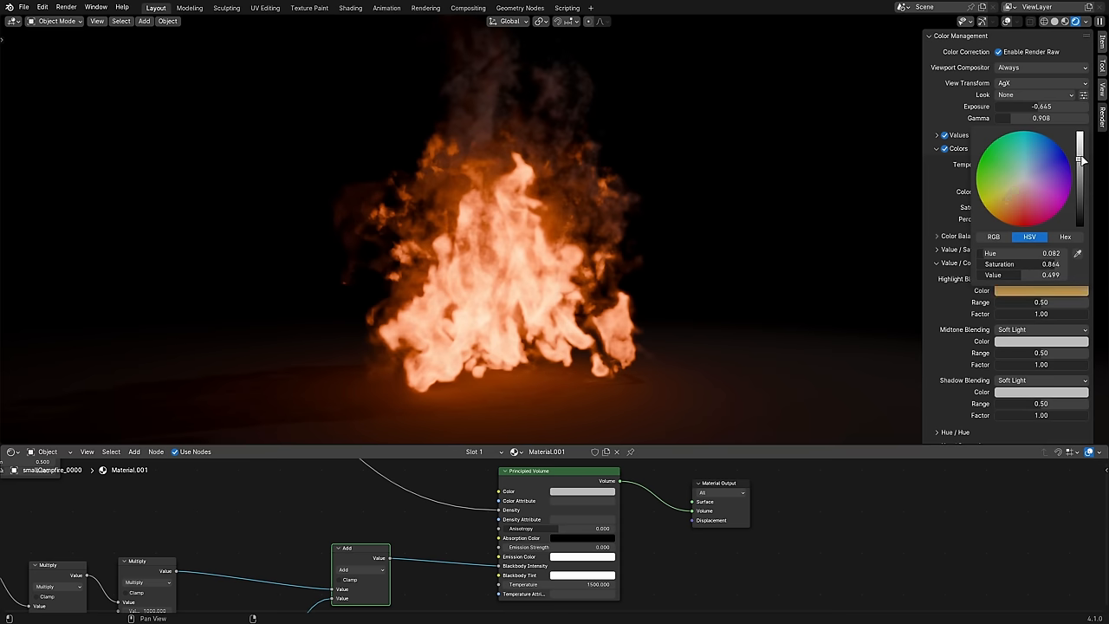
left_click(1016, 211)
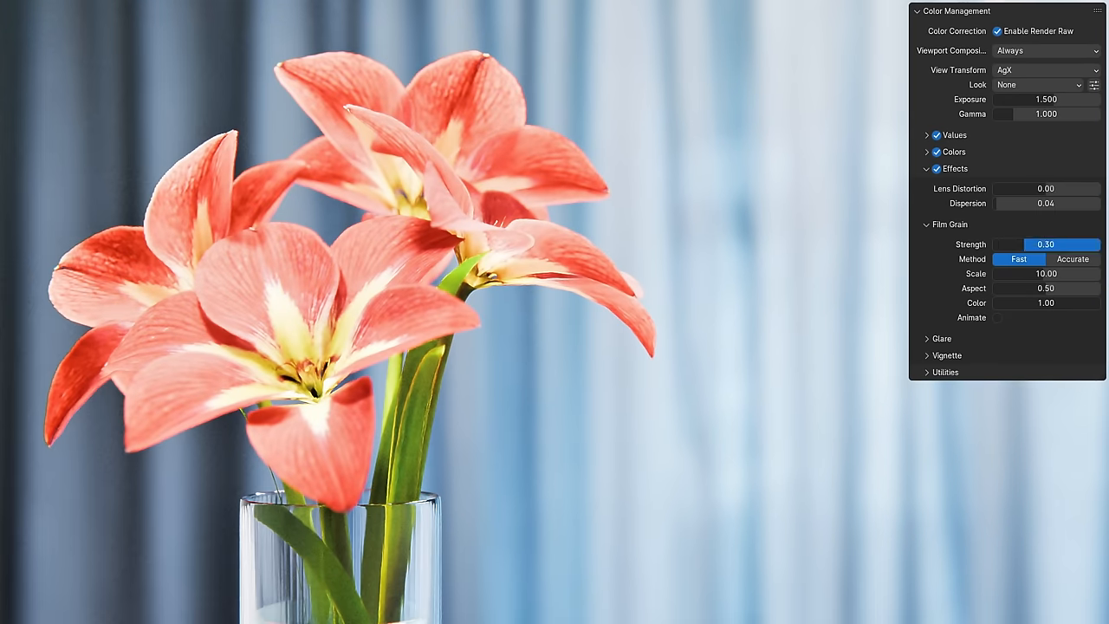
- Set film grain to strength 1.00, Accurate method and scale 8.00 on the flower render
left_click(929, 338)
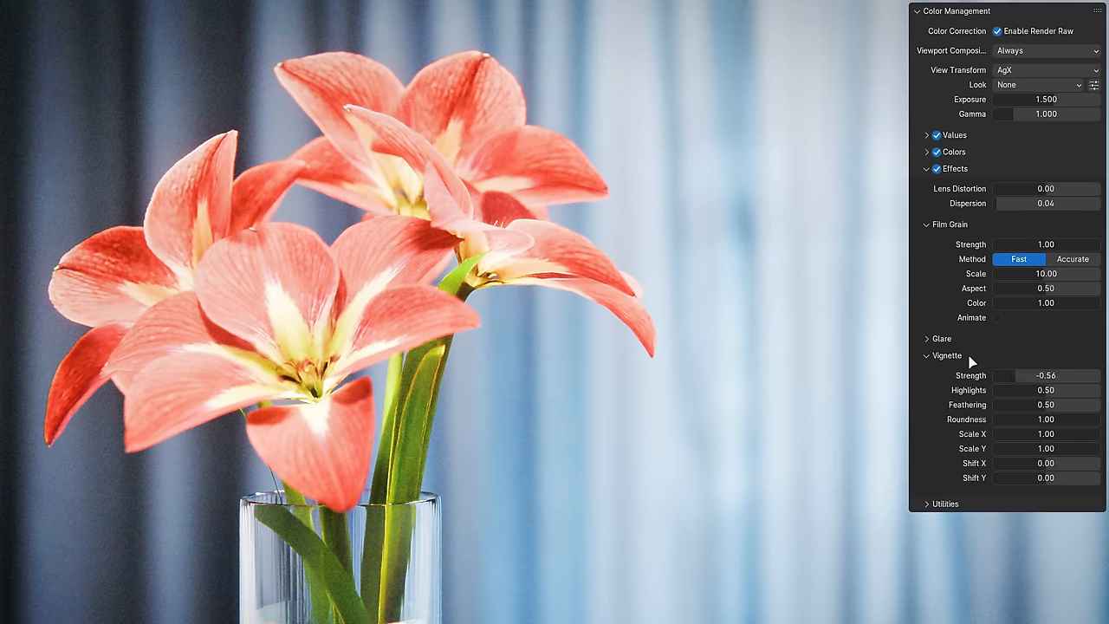
left_click(927, 355)
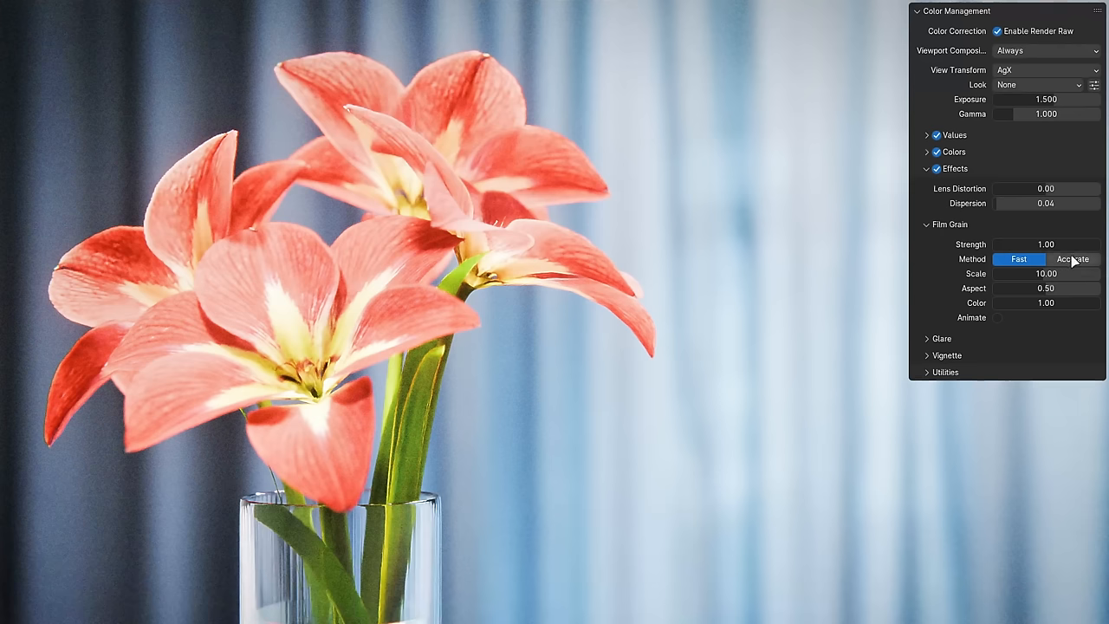
left_click(1073, 260)
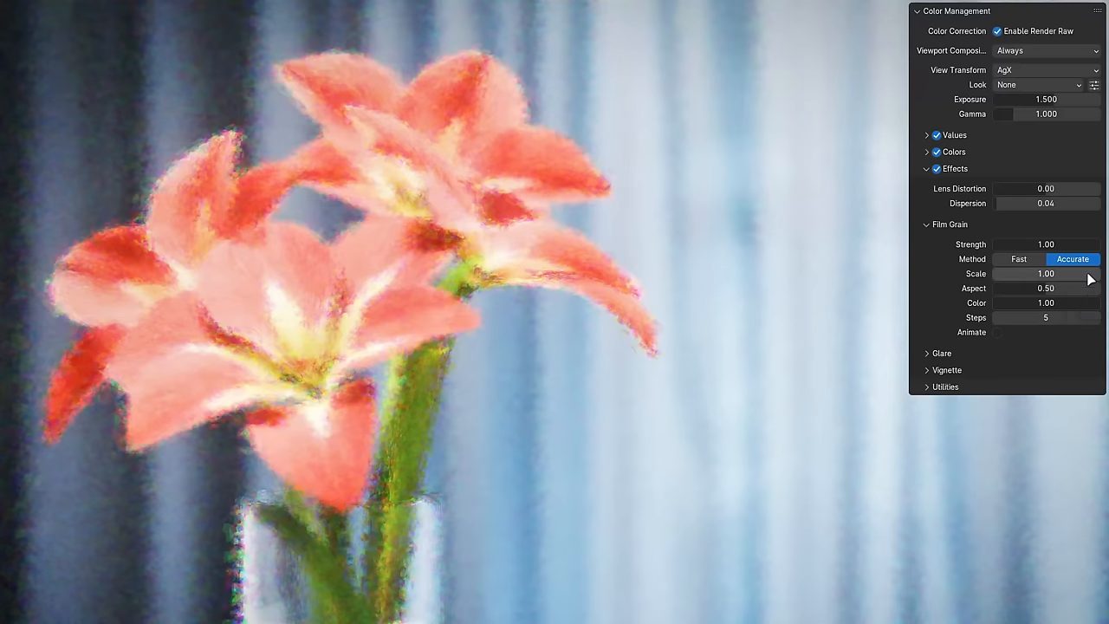
double_click(1047, 274)
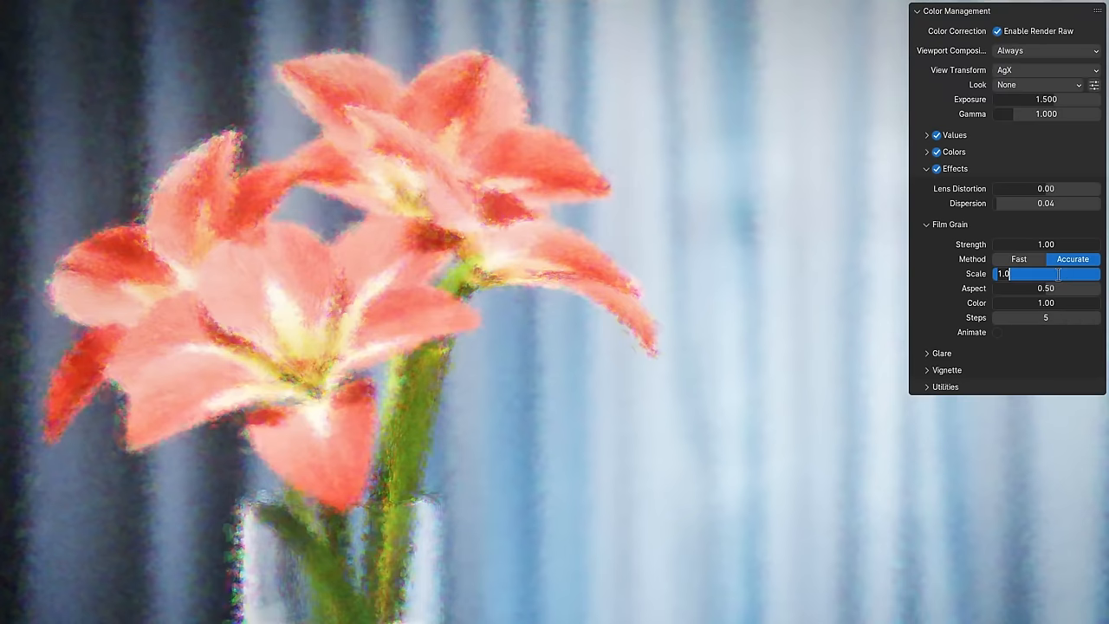
type("8.00")
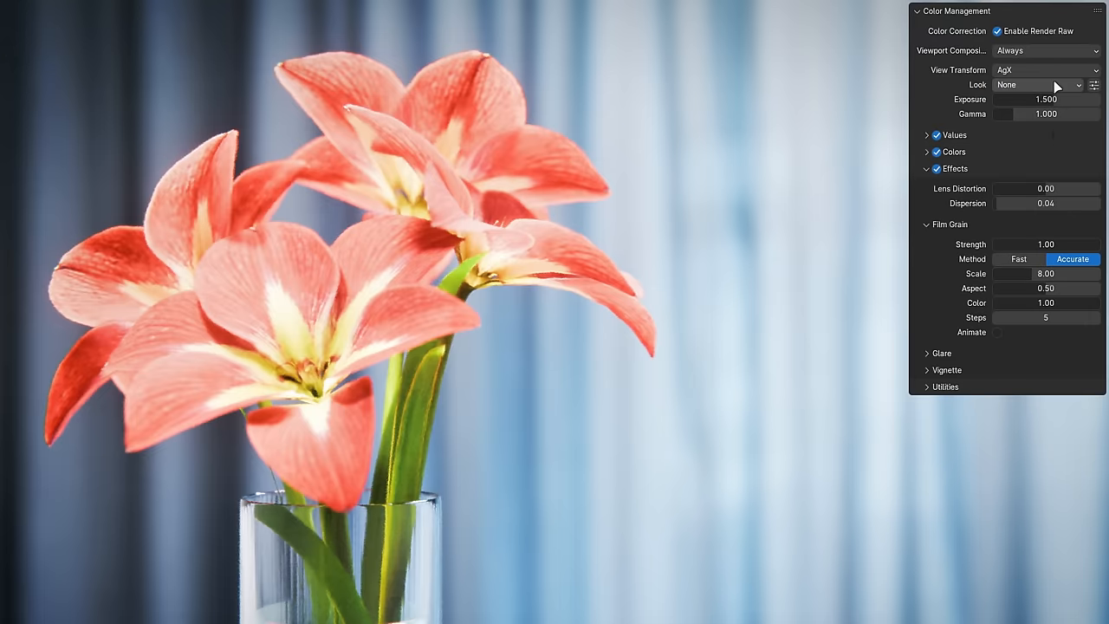
- Apply the High Key Photo look preset to the flower render
left_click(1037, 83)
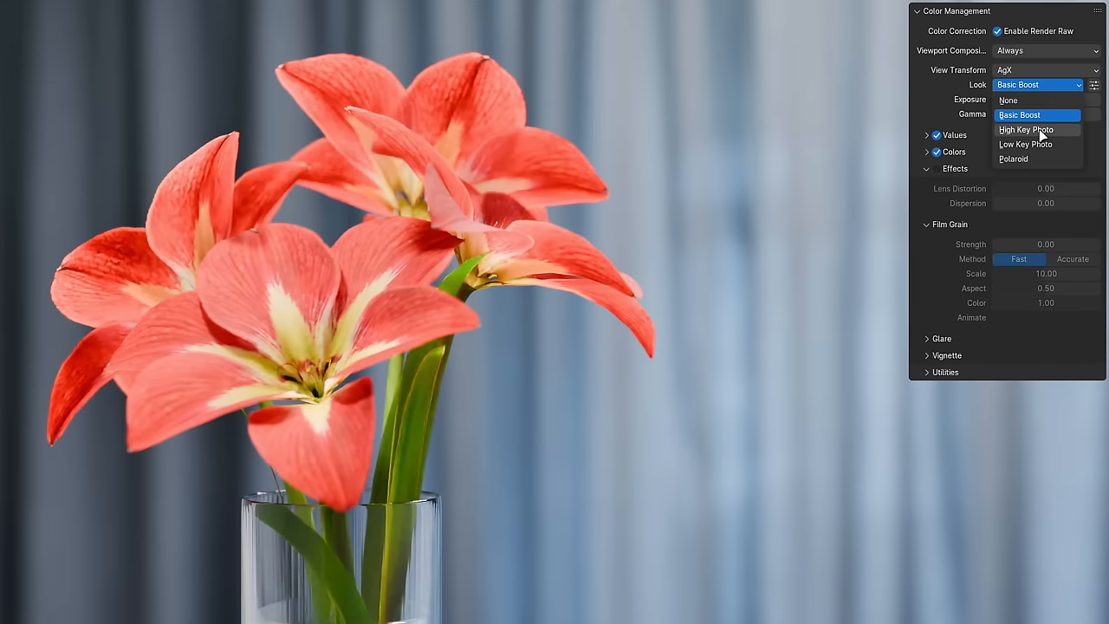
left_click(1026, 130)
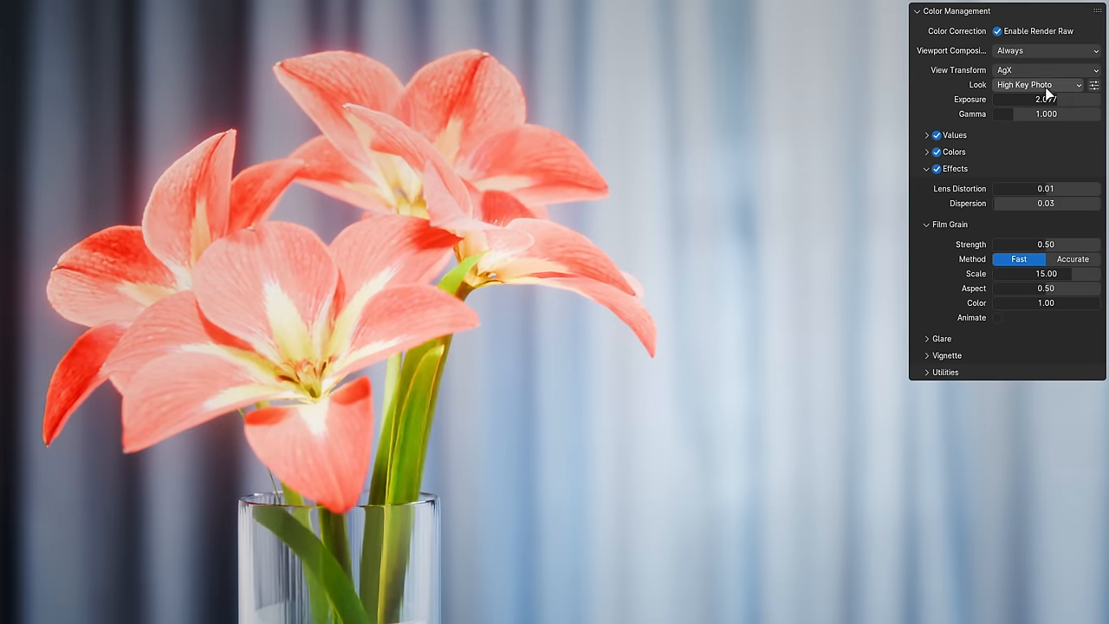